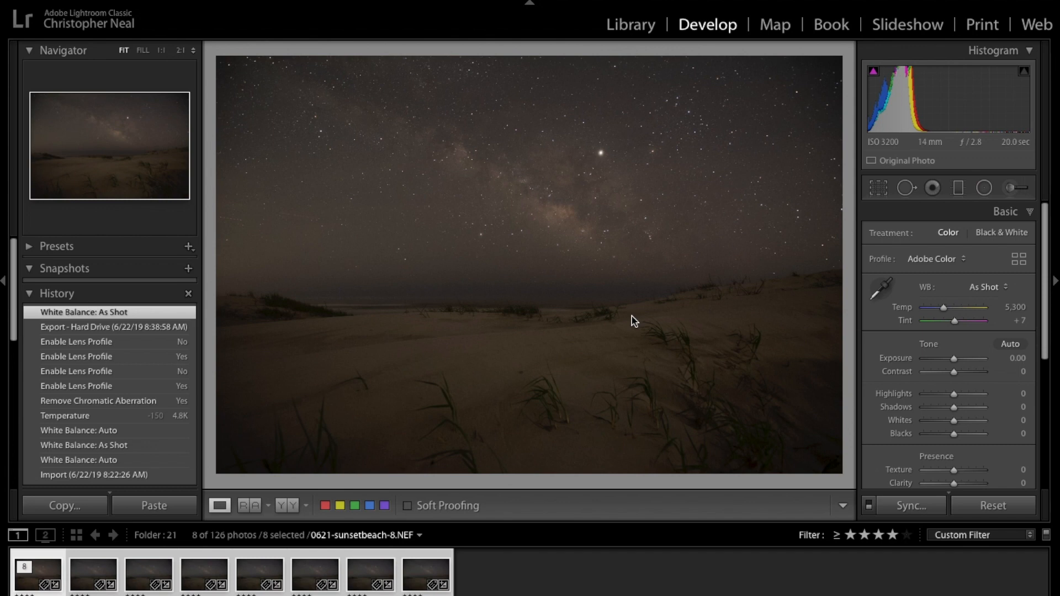
mouse_move(745, 309)
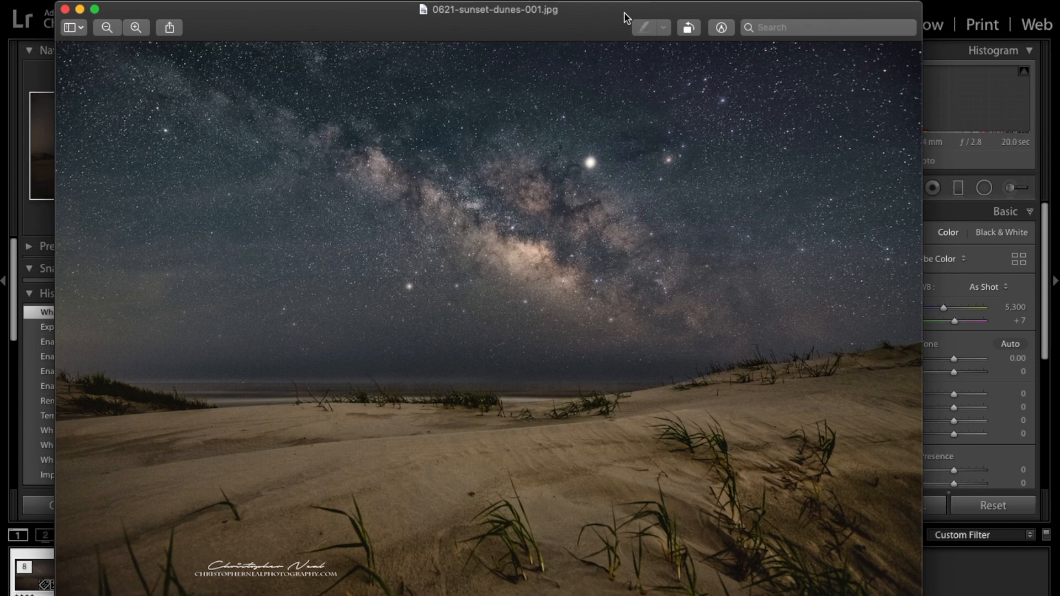
mouse_move(569, 22)
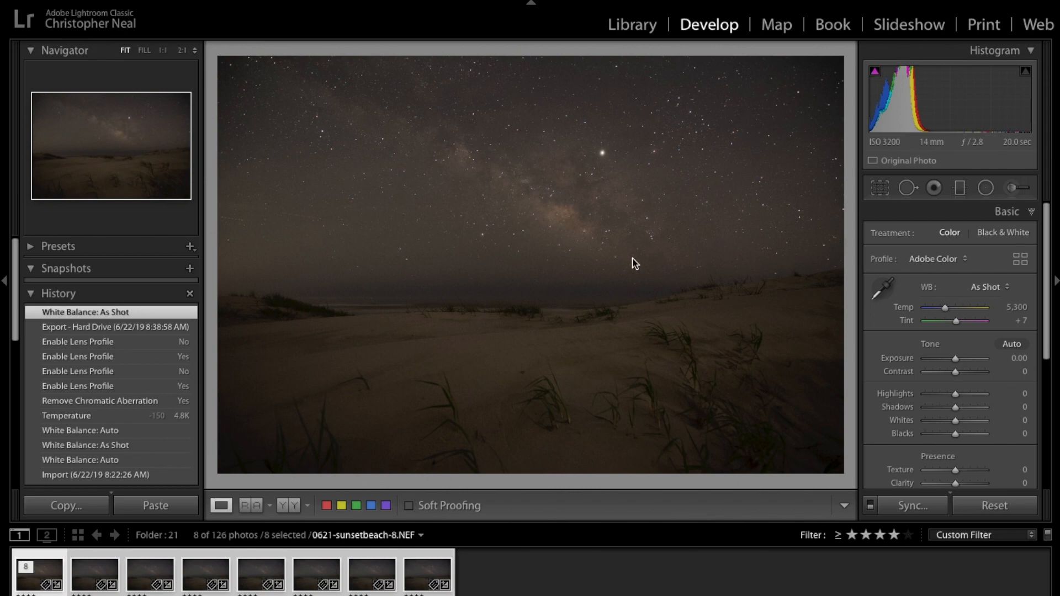
mouse_move(622, 65)
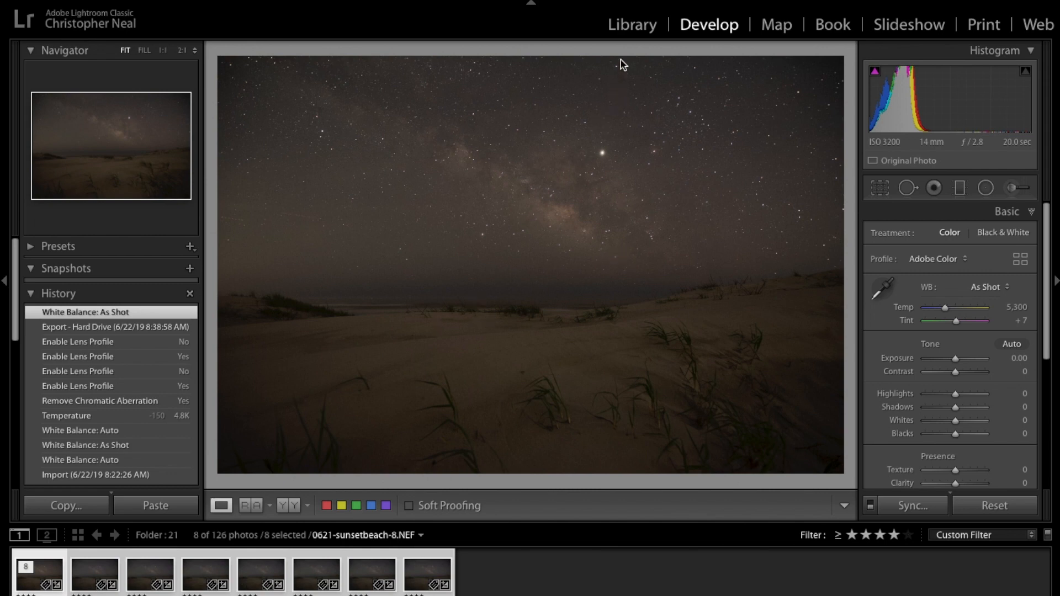
mouse_move(644, 31)
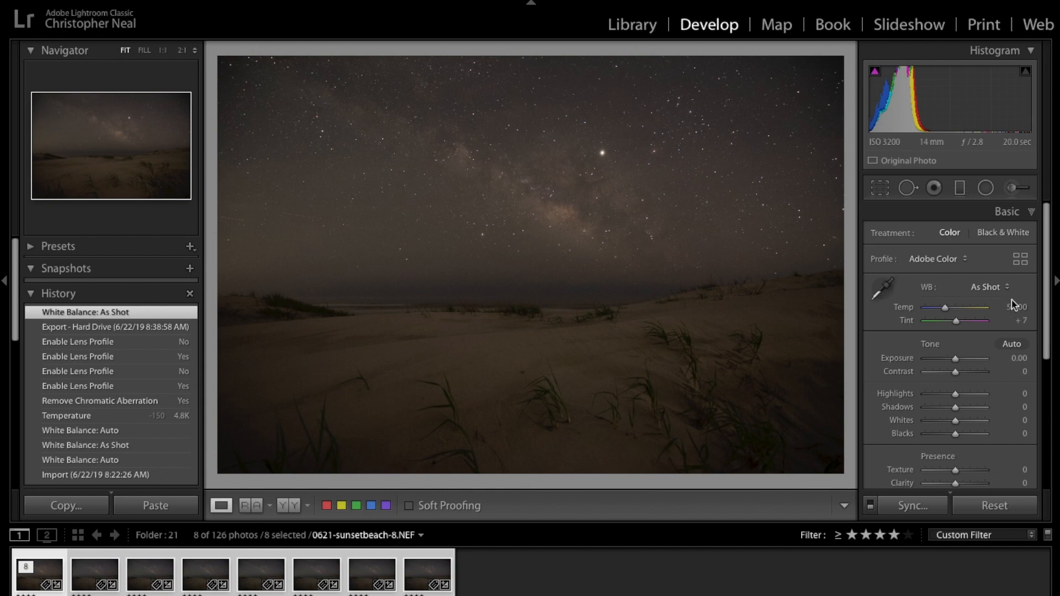
- Apply Auto white balance from the WB preset dropdown in the Basic panel
left_click(984, 286)
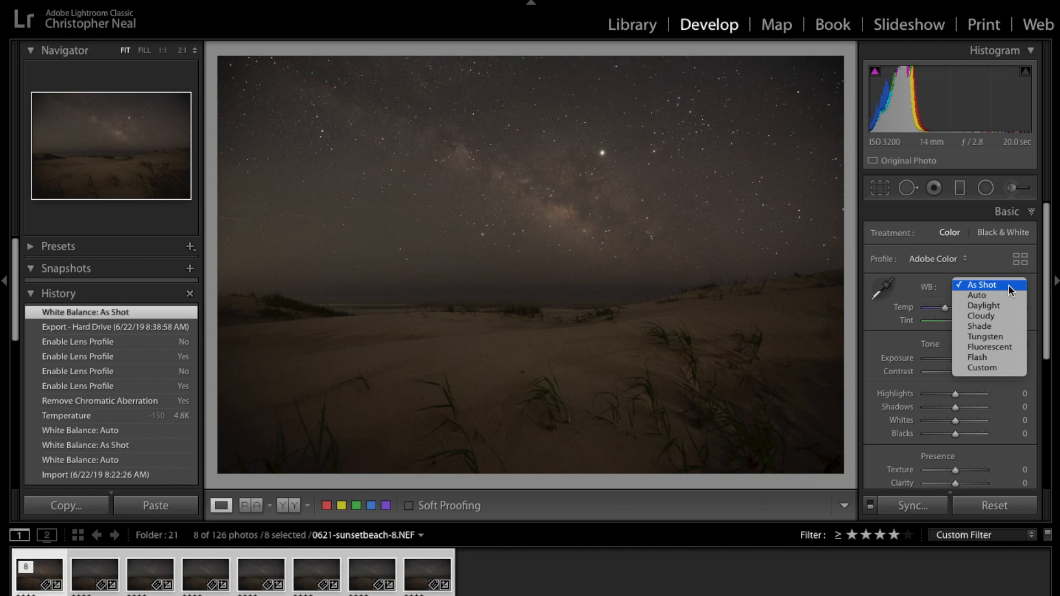
left_click(977, 295)
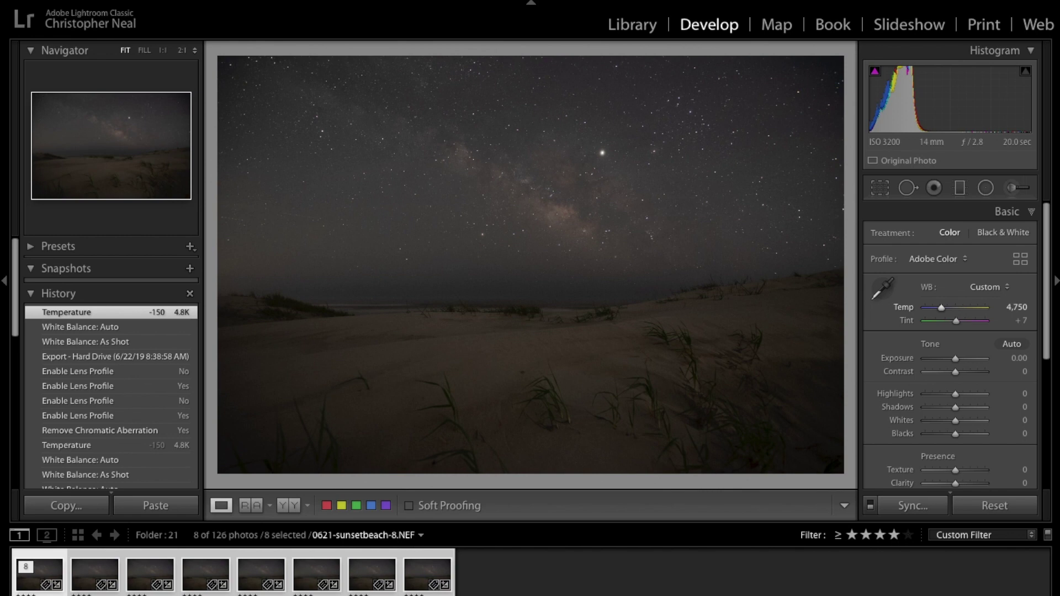
mouse_move(649, 29)
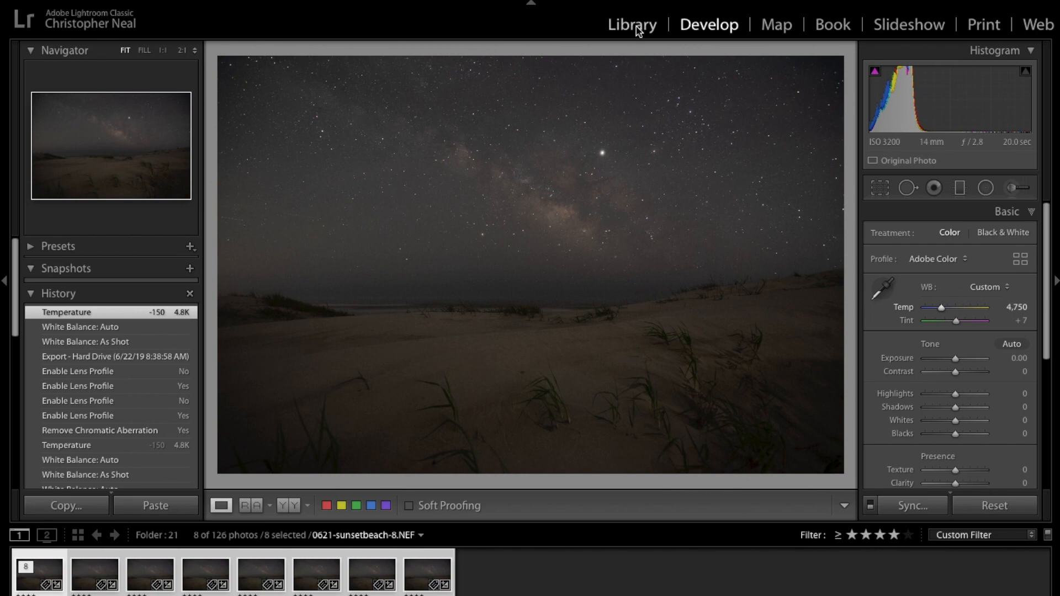
- Switch to the Library module and show the folder's photos as a thumbnail grid
left_click(633, 24)
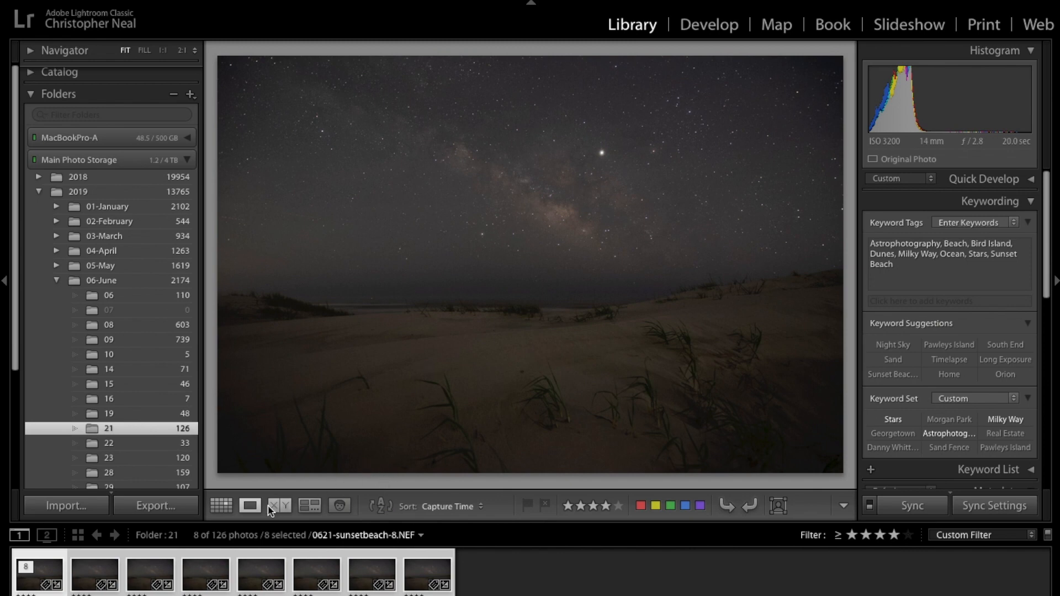
left_click(221, 506)
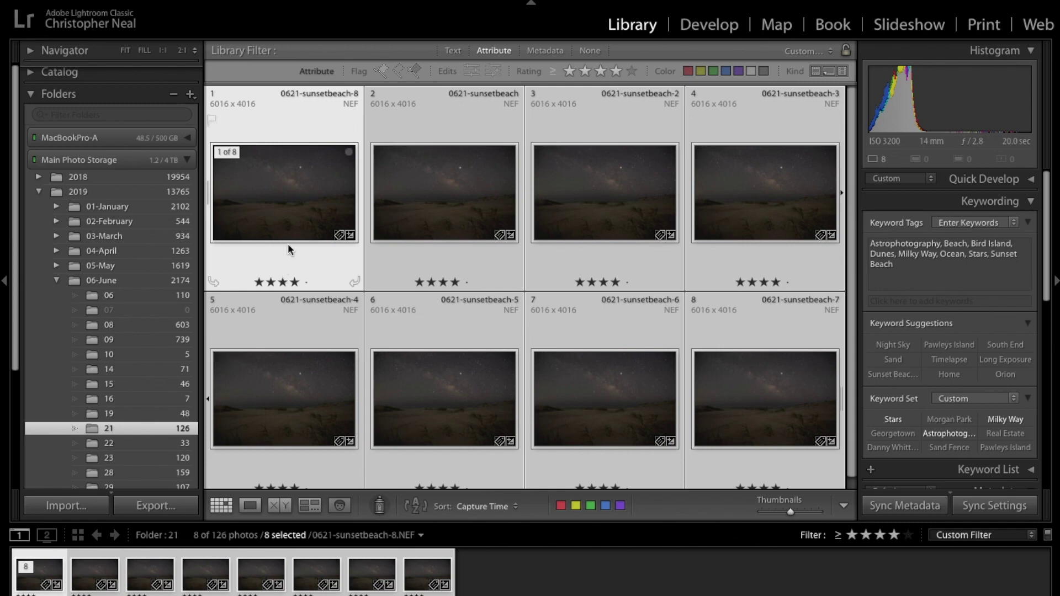
mouse_move(292, 214)
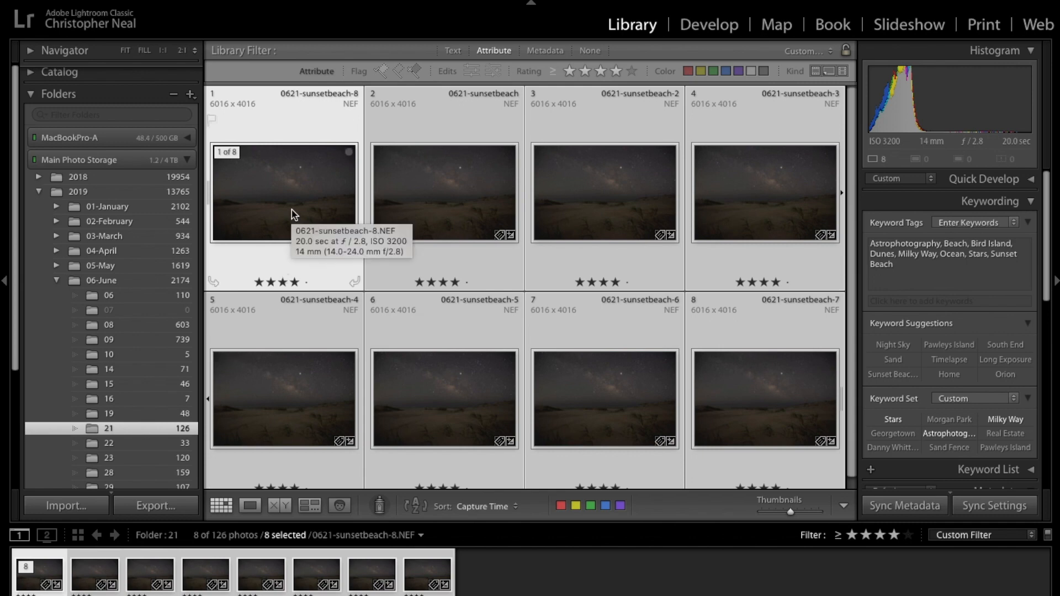
mouse_move(587, 383)
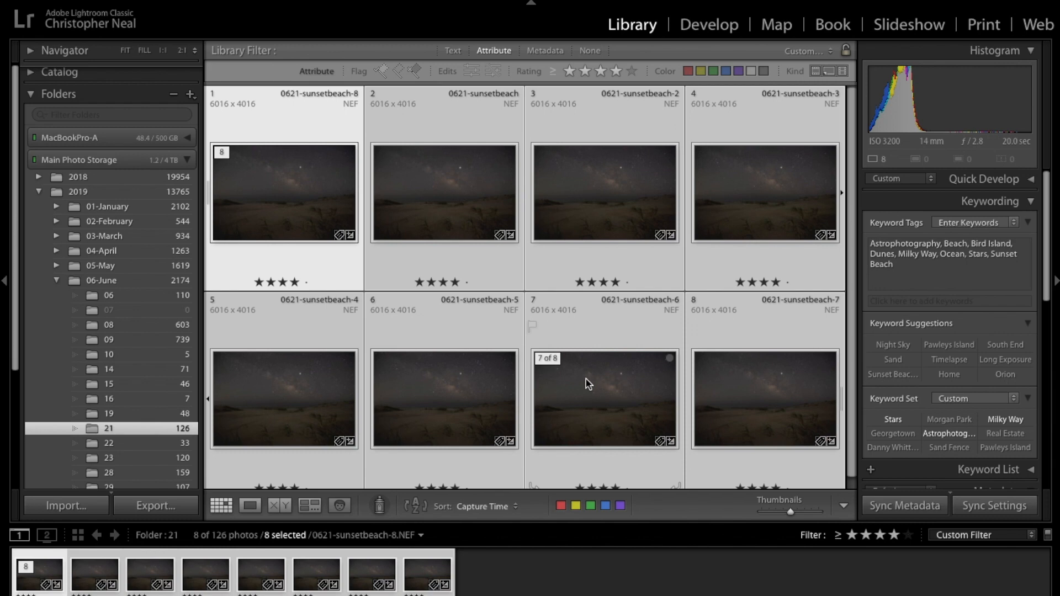
mouse_move(589, 383)
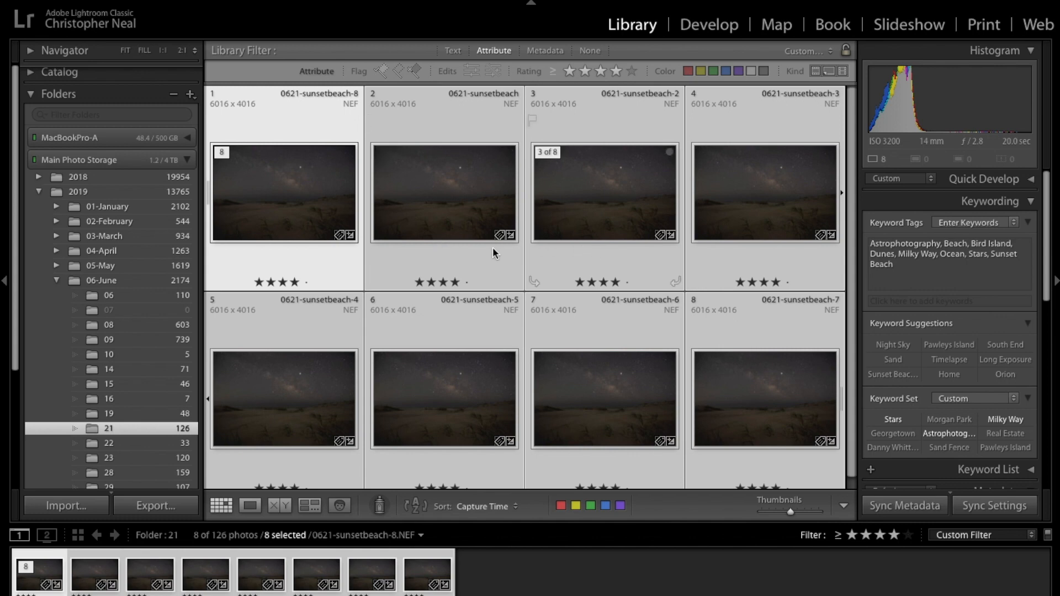
mouse_move(299, 245)
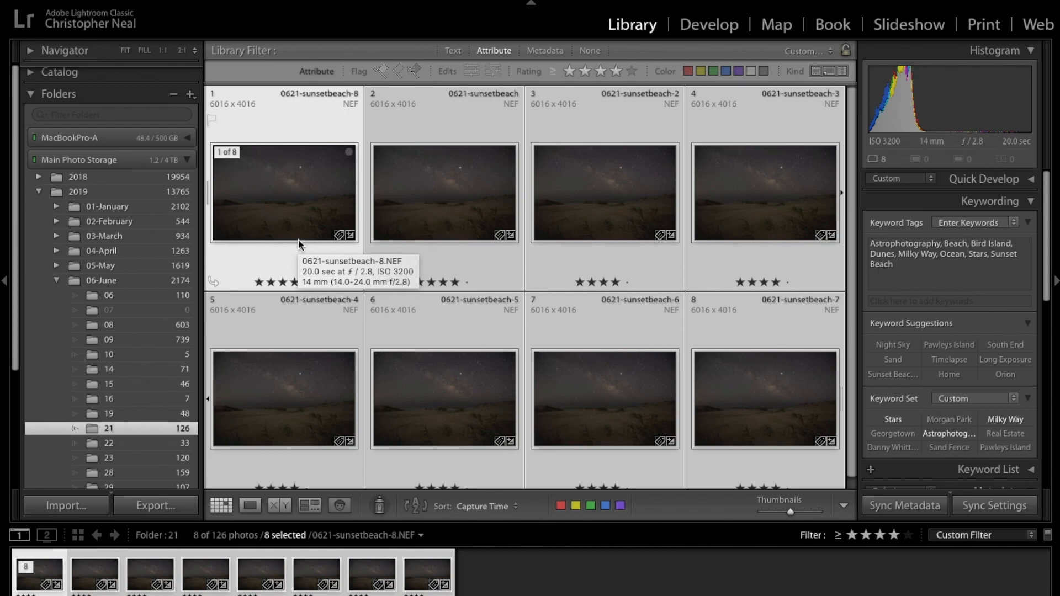
mouse_move(301, 246)
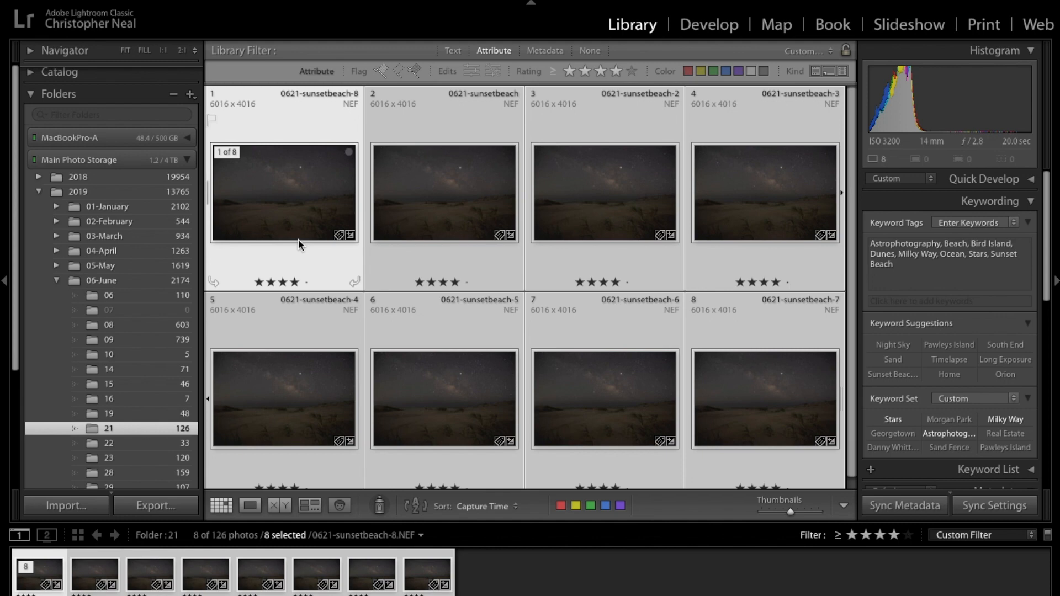
mouse_move(752, 407)
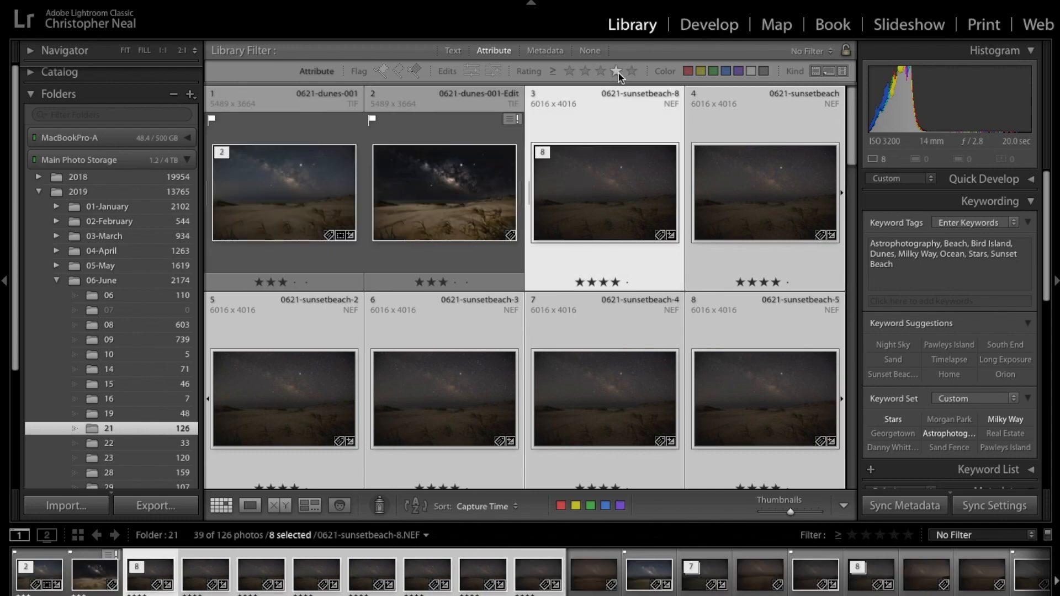
mouse_move(330, 216)
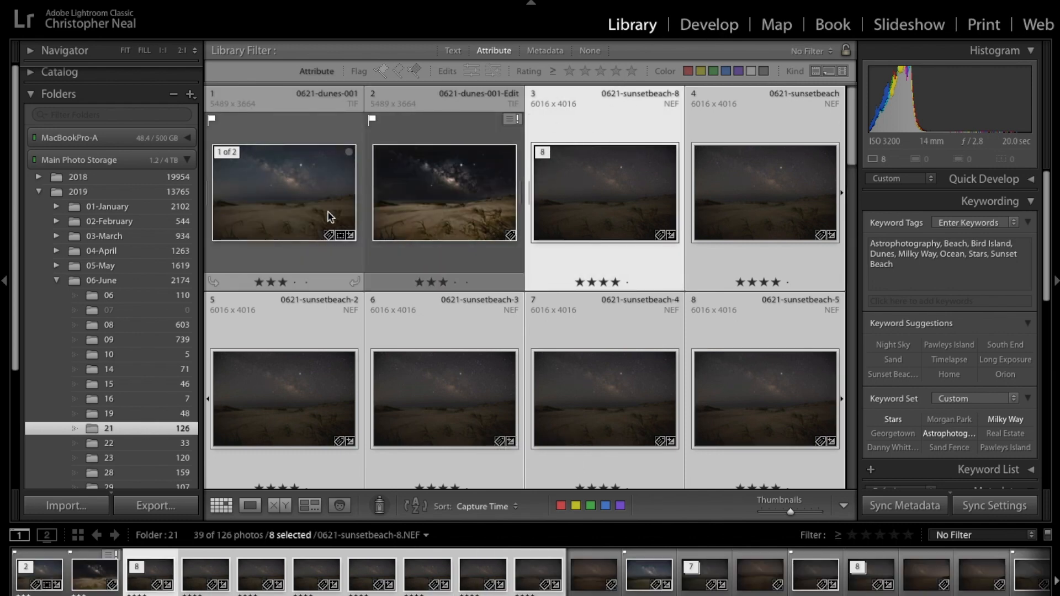
- View 0621-dunes-001 large, zoom in on the stars, then choose to edit it in Photoshop 2019
left_click(283, 191)
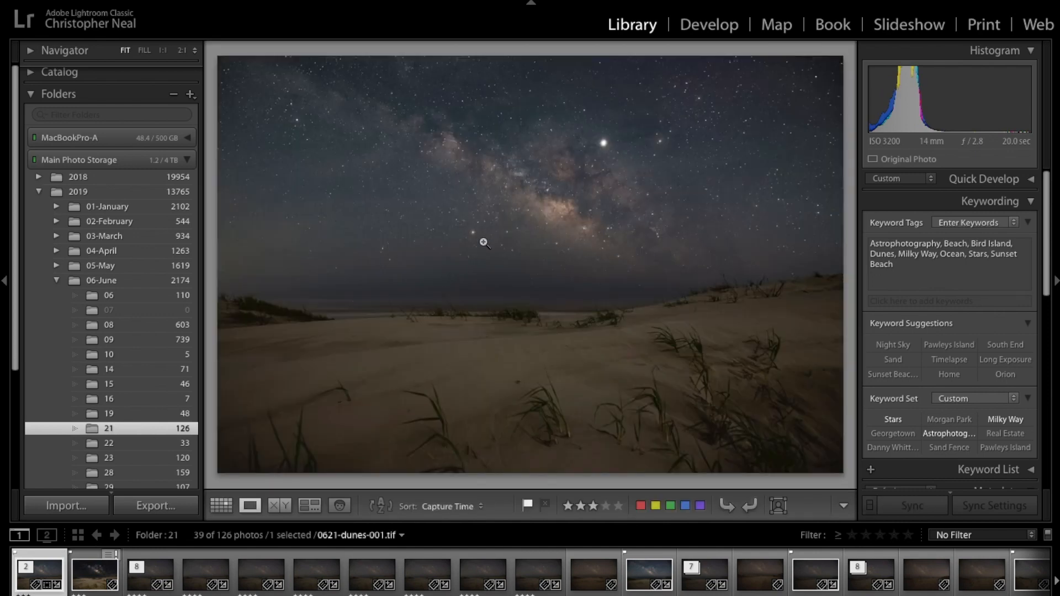
left_click(483, 242)
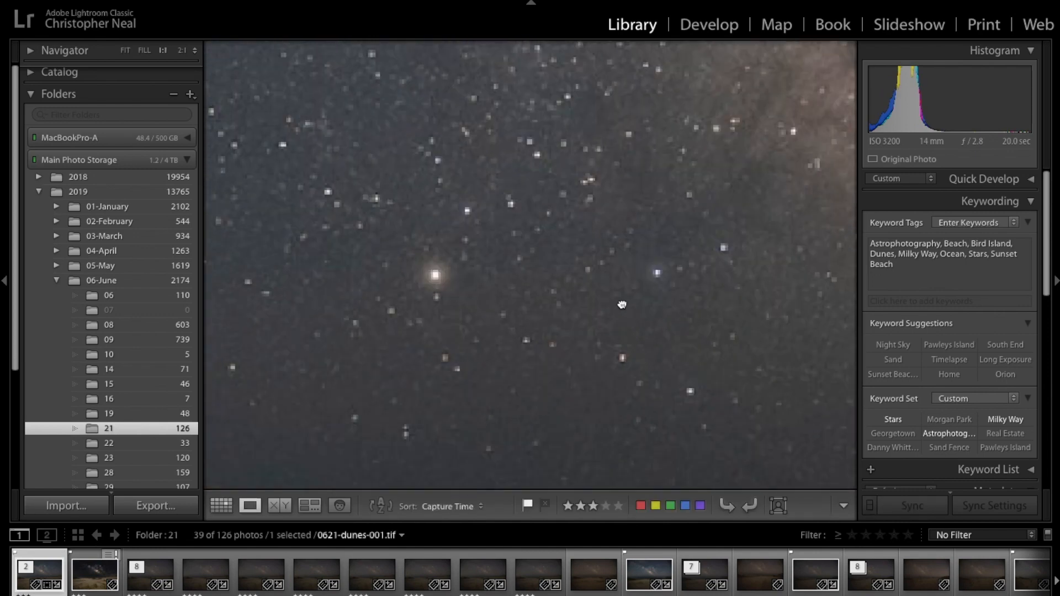
left_click_drag(622, 305, 593, 253)
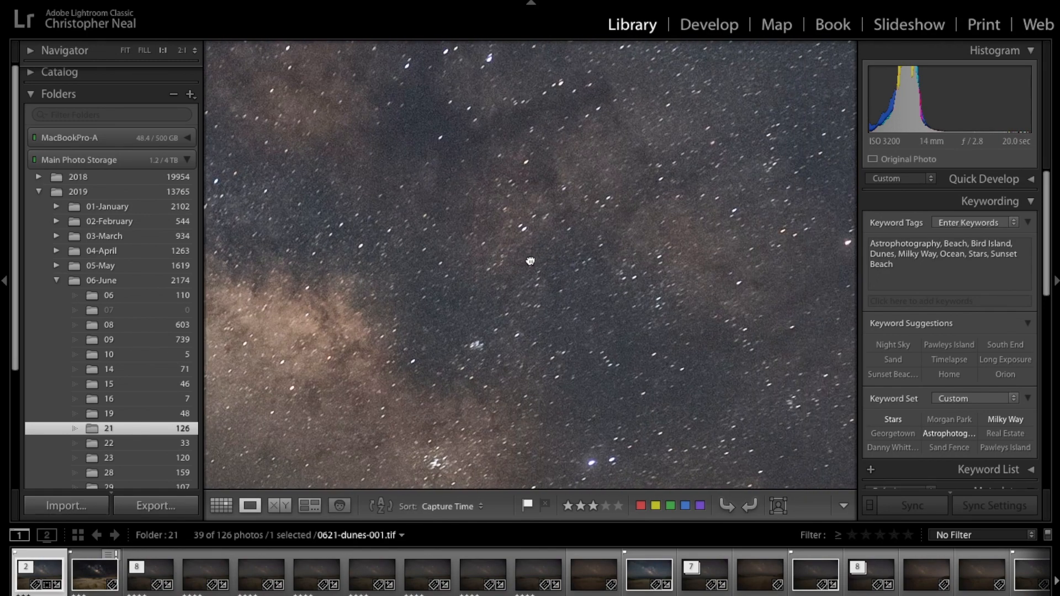
left_click(529, 261)
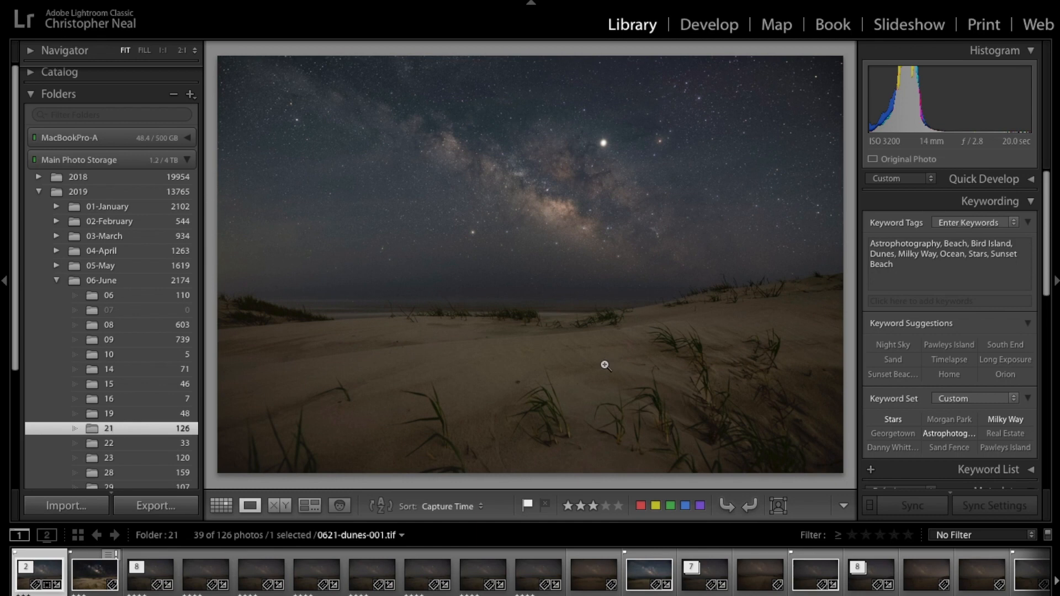
mouse_move(594, 391)
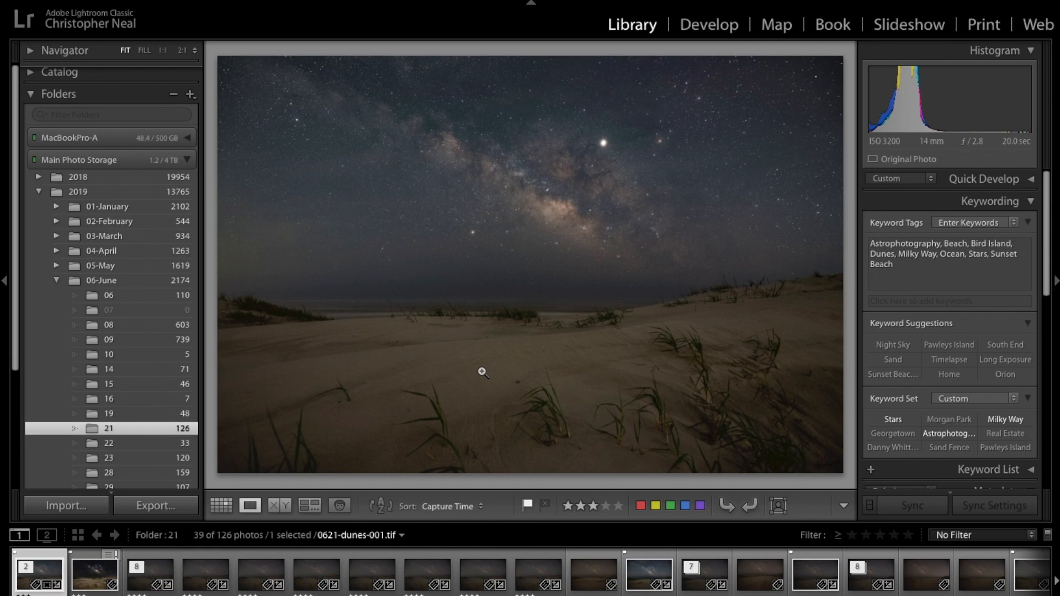
mouse_move(467, 344)
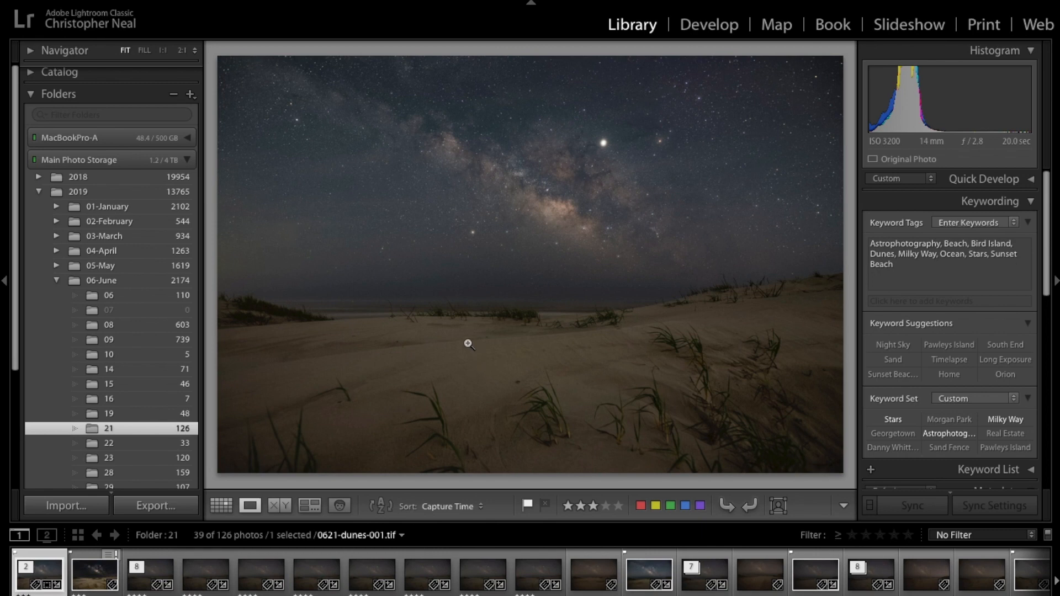
mouse_move(337, 457)
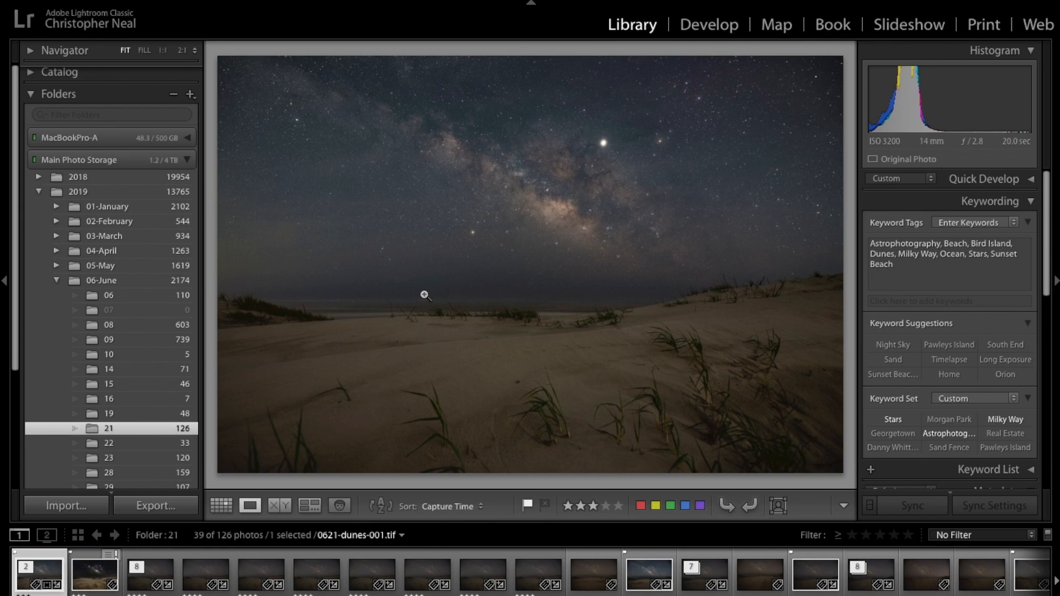
right_click(425, 295)
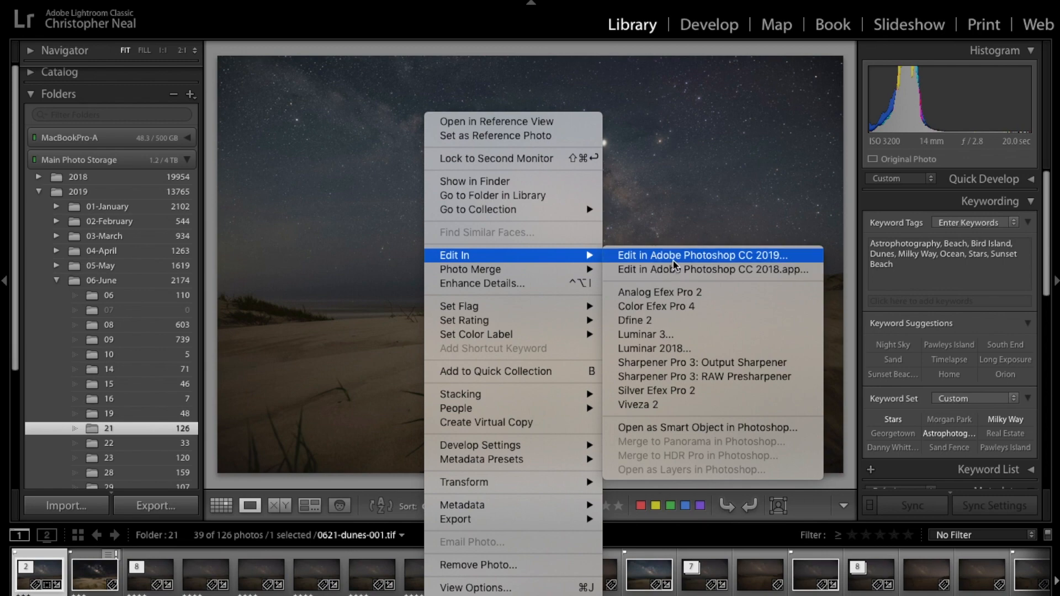
left_click(703, 255)
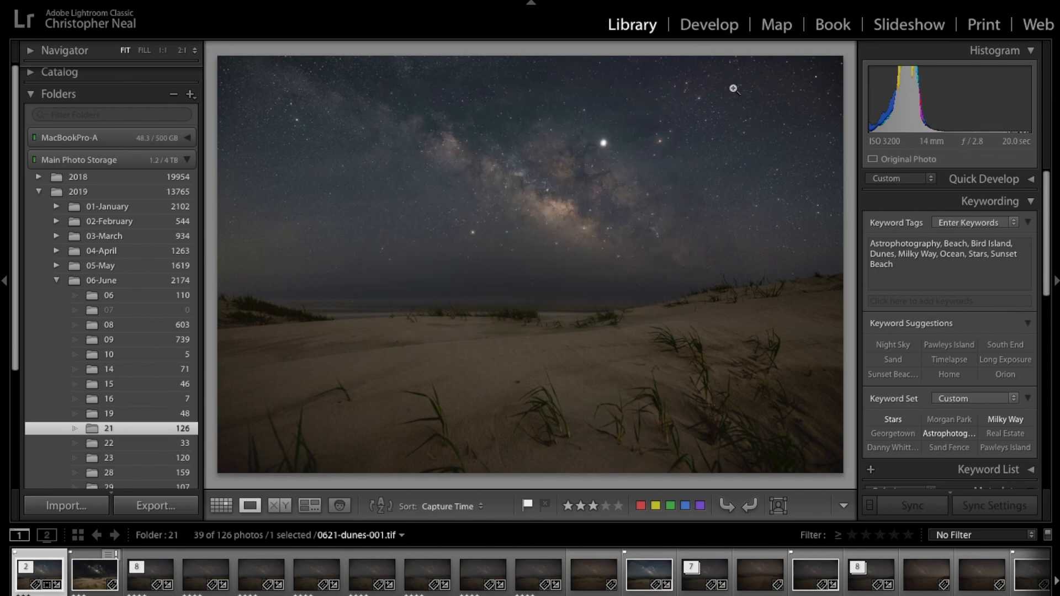
- In Develop, show and then exit the horizon graduated filter with Dehaze 45
left_click(708, 24)
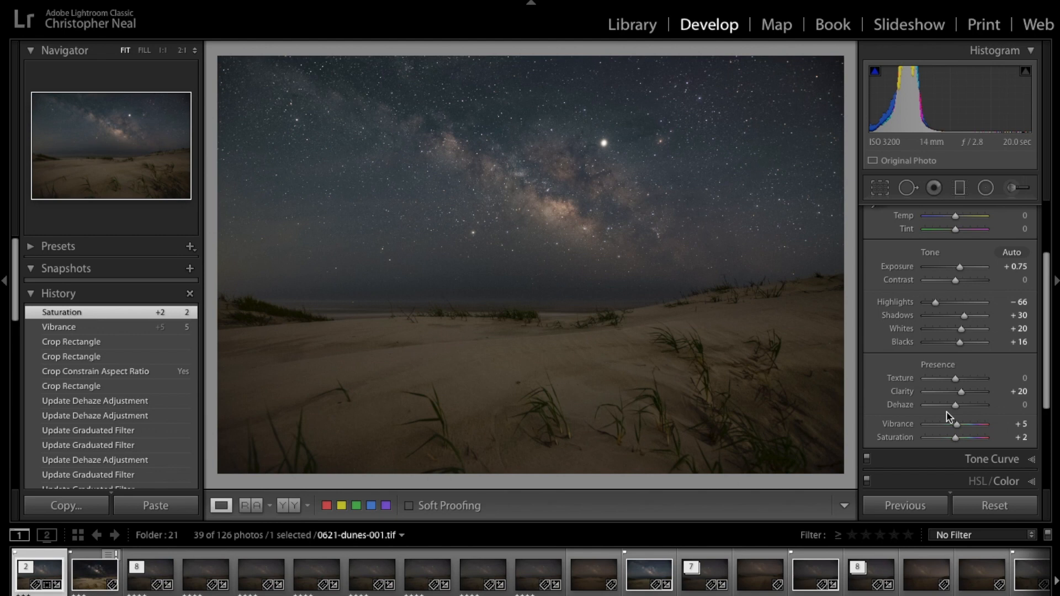
mouse_move(929, 410)
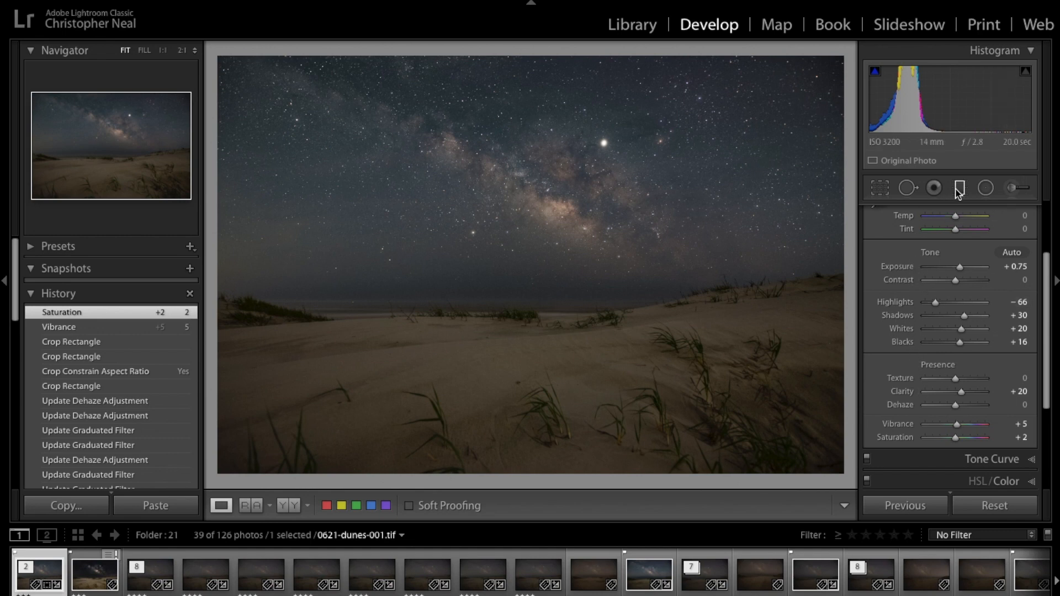
left_click(960, 187)
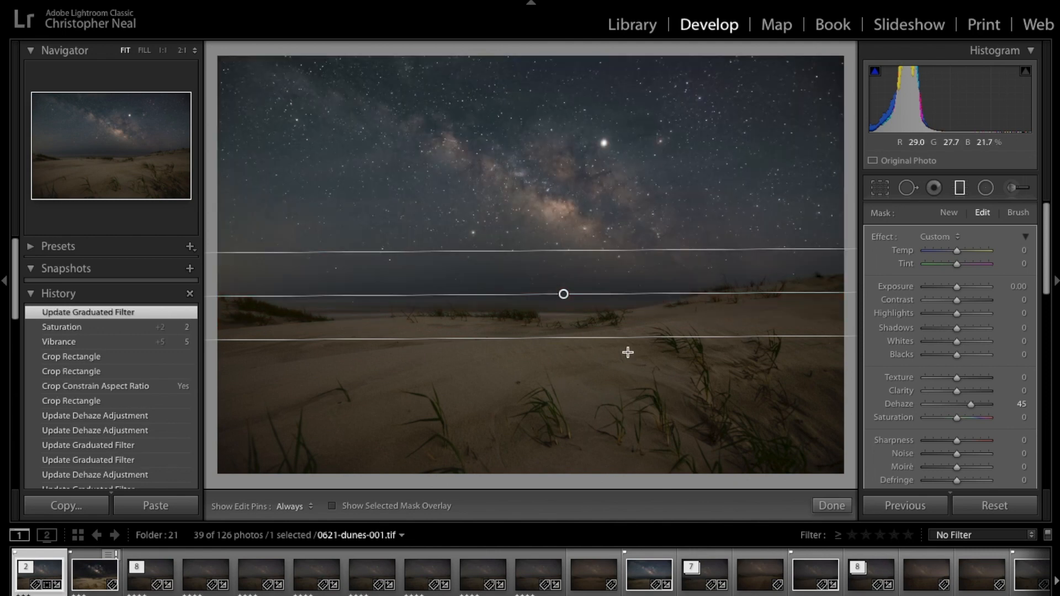
left_click(960, 188)
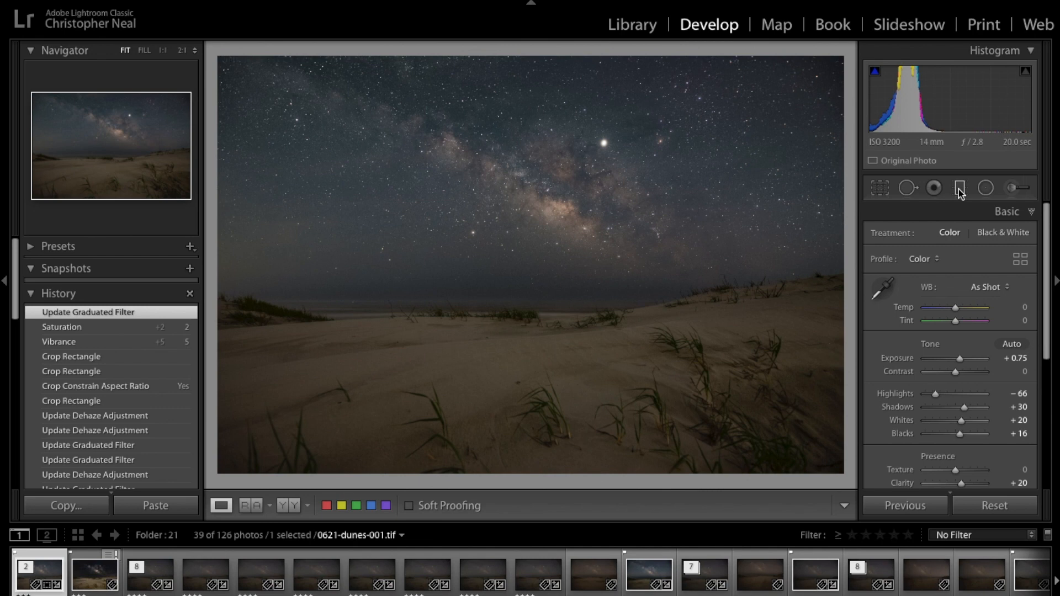
- Edit a copy with Lightroom adjustments in Photoshop CC 2019
right_click(520, 266)
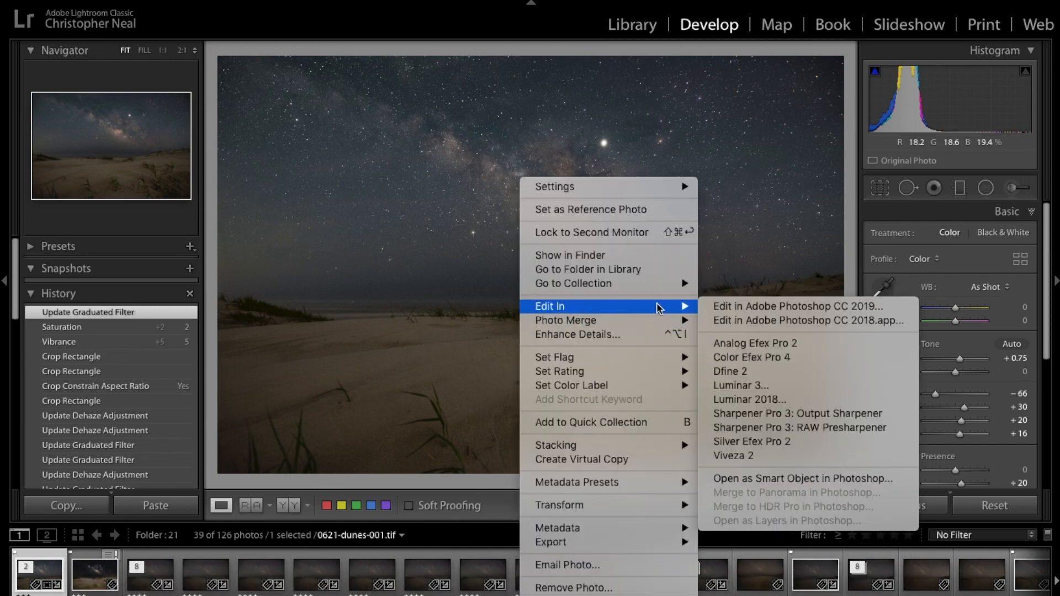
left_click(798, 307)
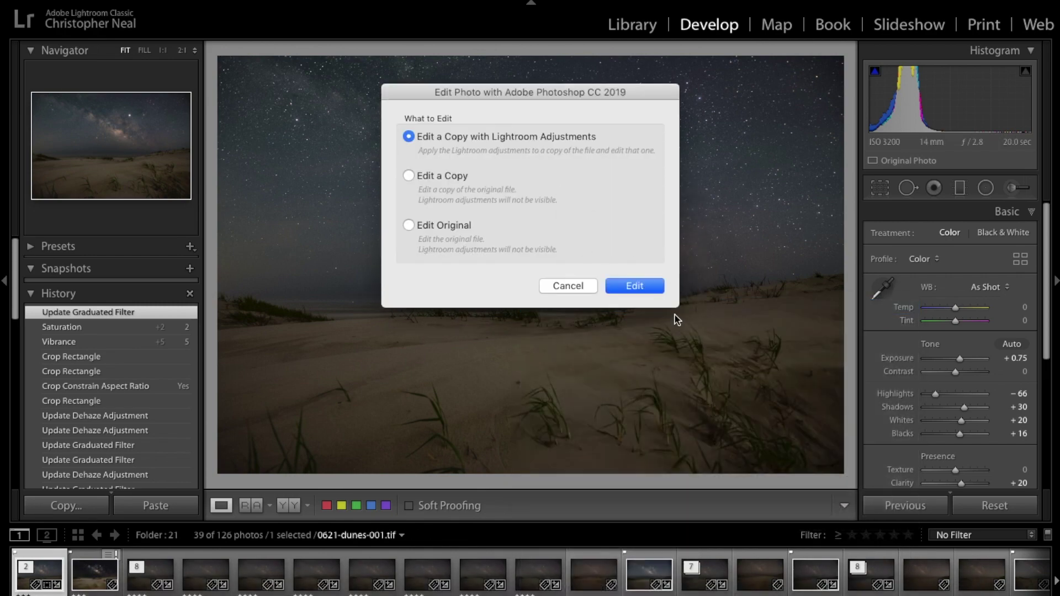
left_click(634, 285)
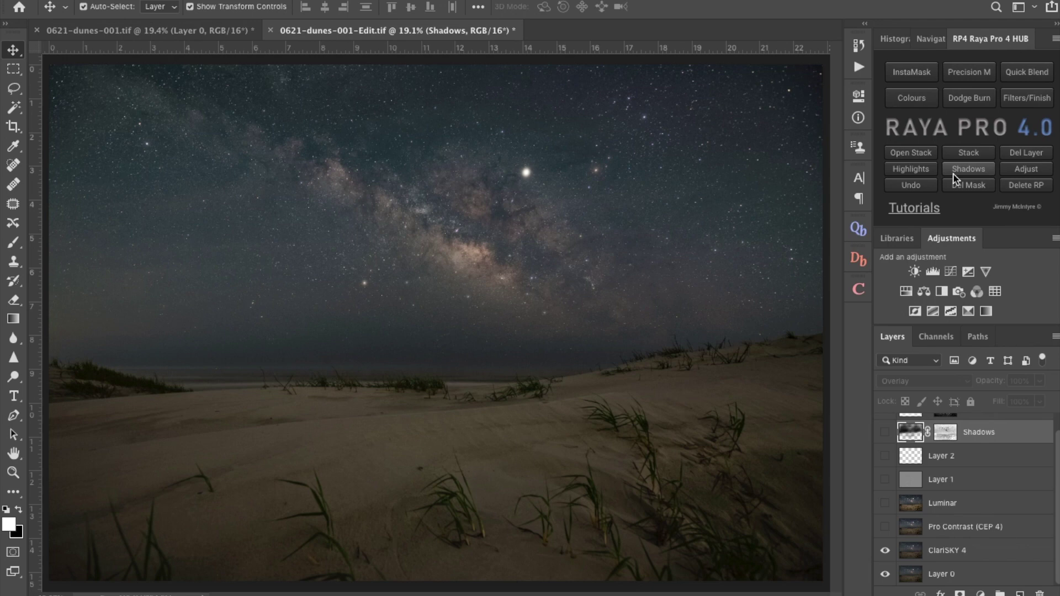
mouse_move(884, 558)
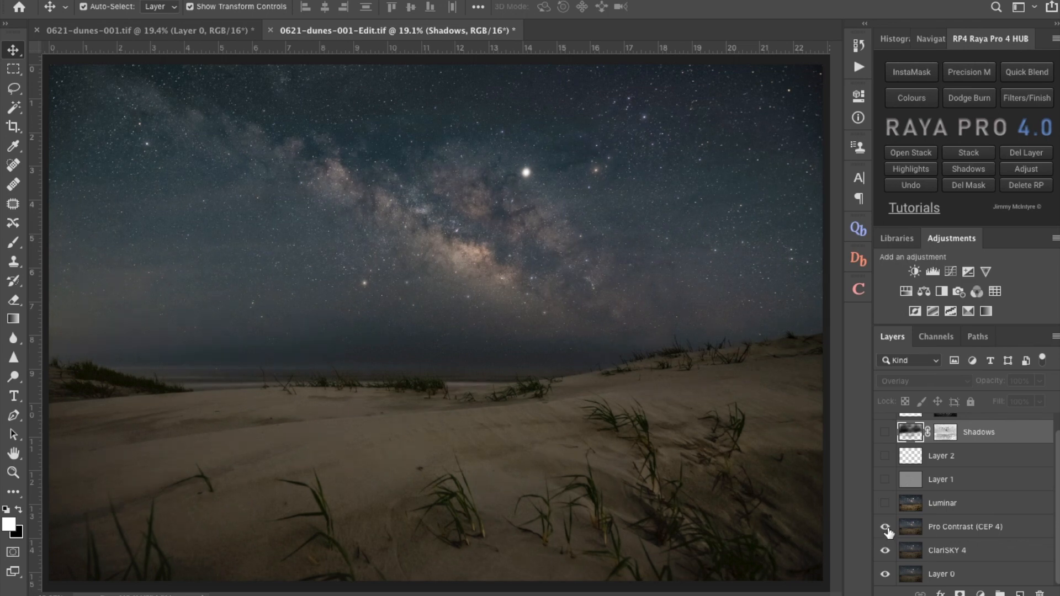
mouse_move(886, 528)
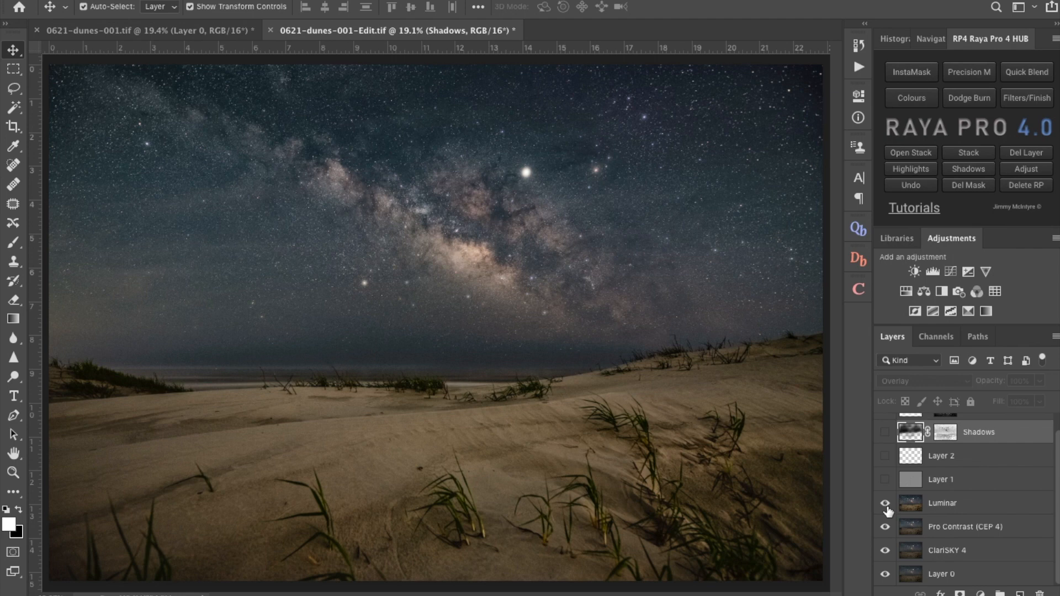
mouse_move(886, 480)
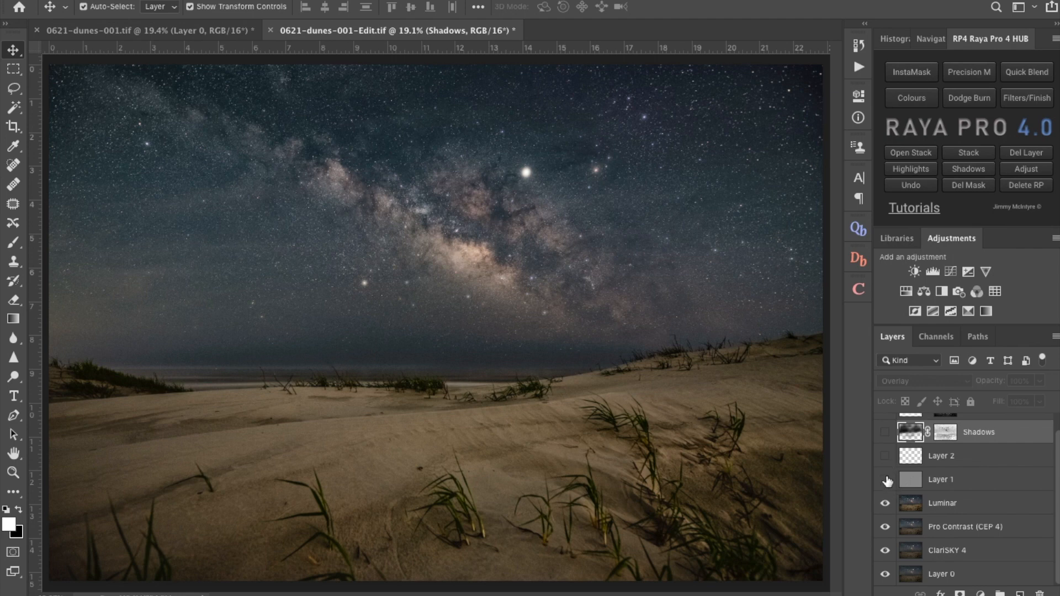
- Make the Pro Contrast and Luminar layers visible and select the Luminar layer
left_click(885, 456)
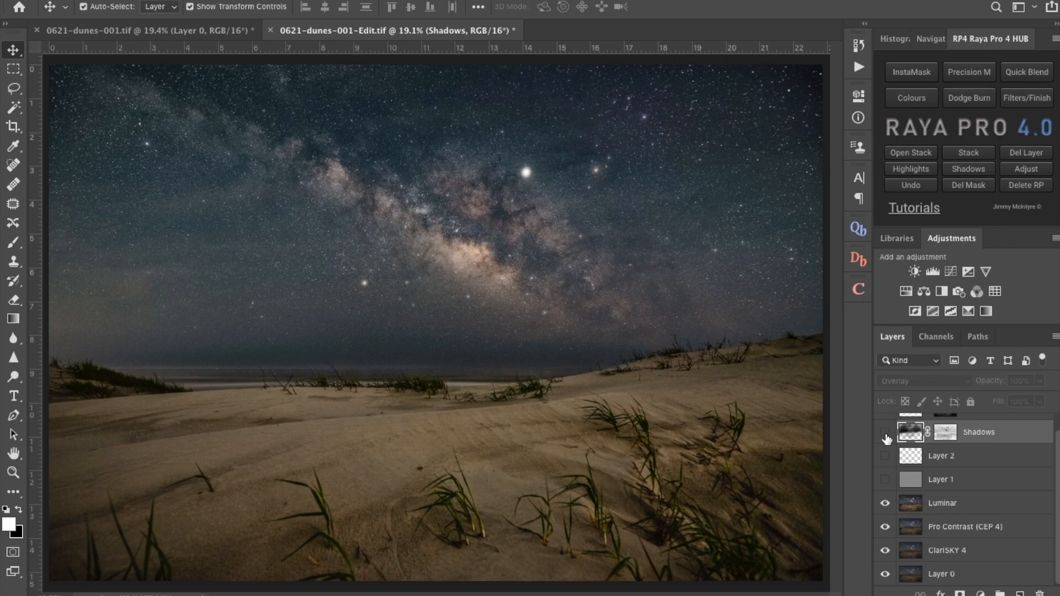
mouse_move(884, 433)
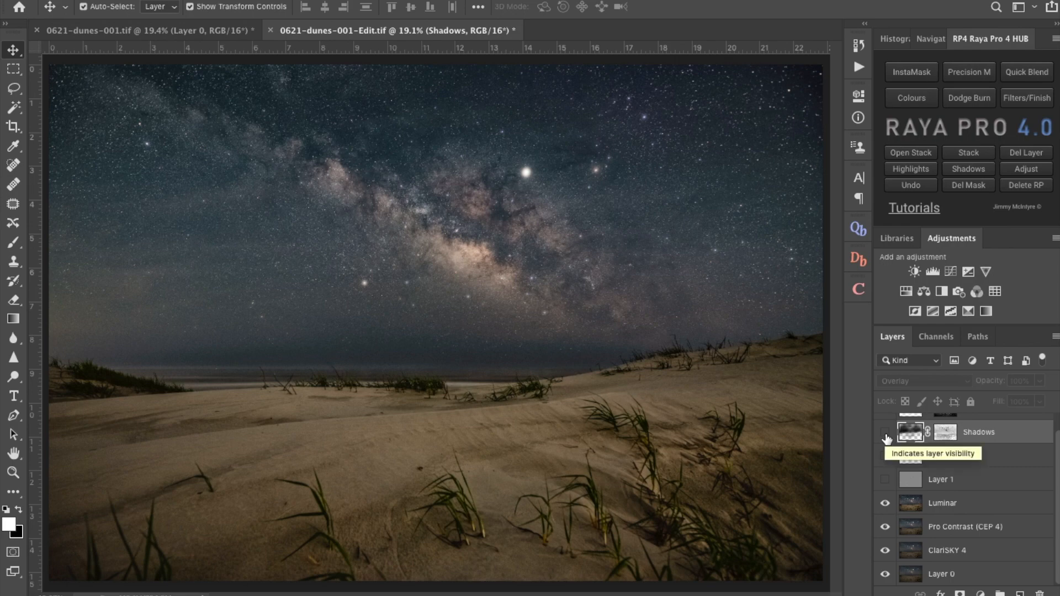
left_click(884, 432)
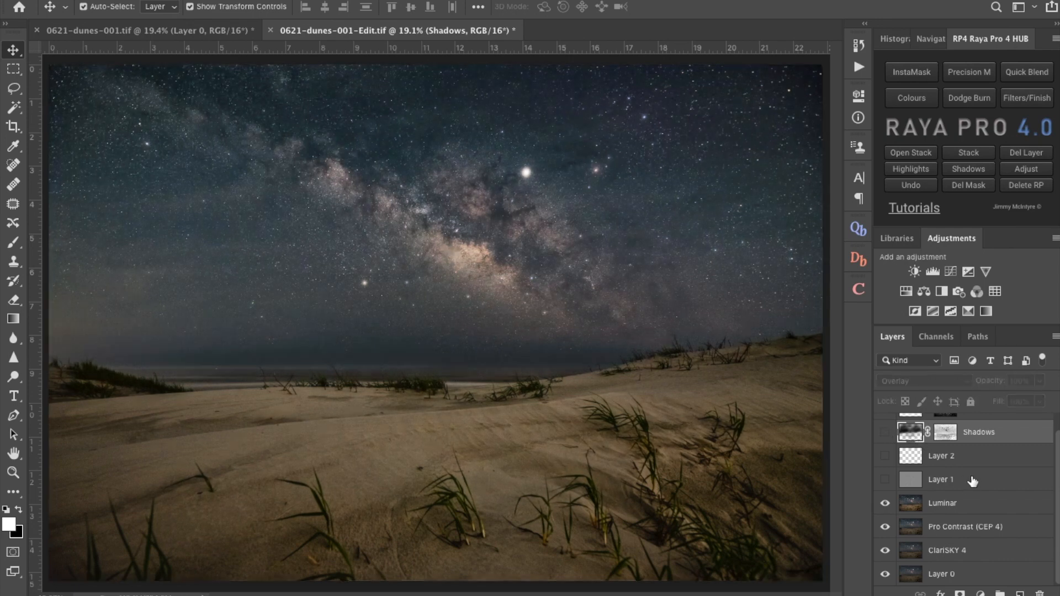
left_click(941, 503)
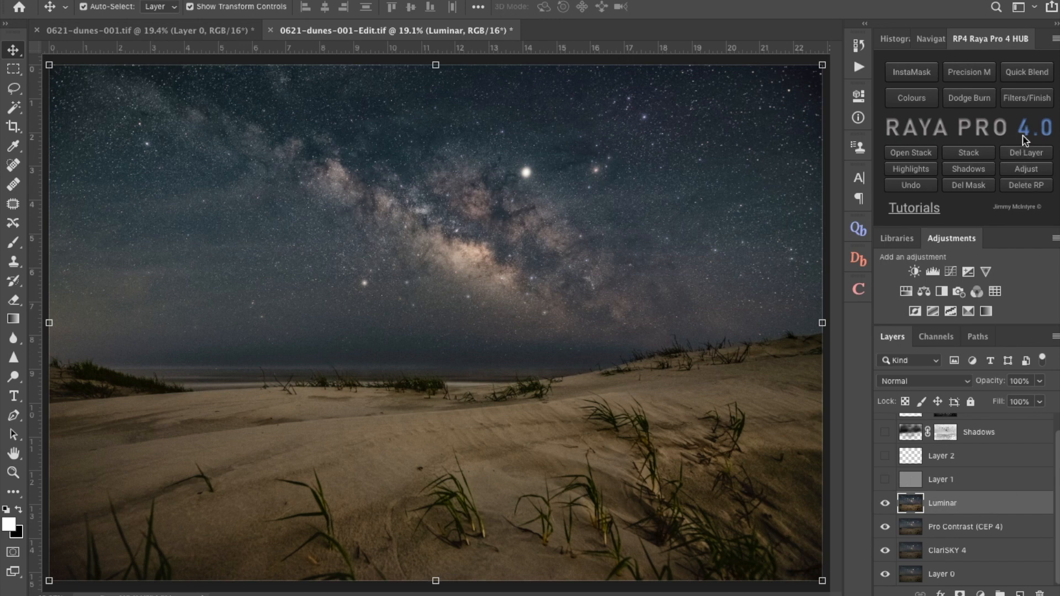
mouse_move(987, 139)
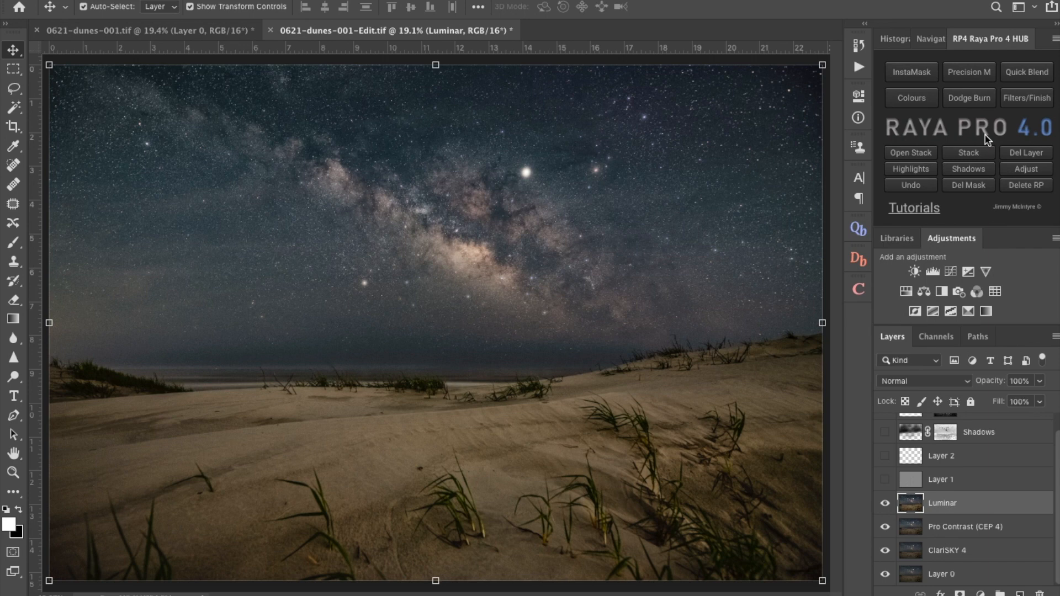
mouse_move(948, 182)
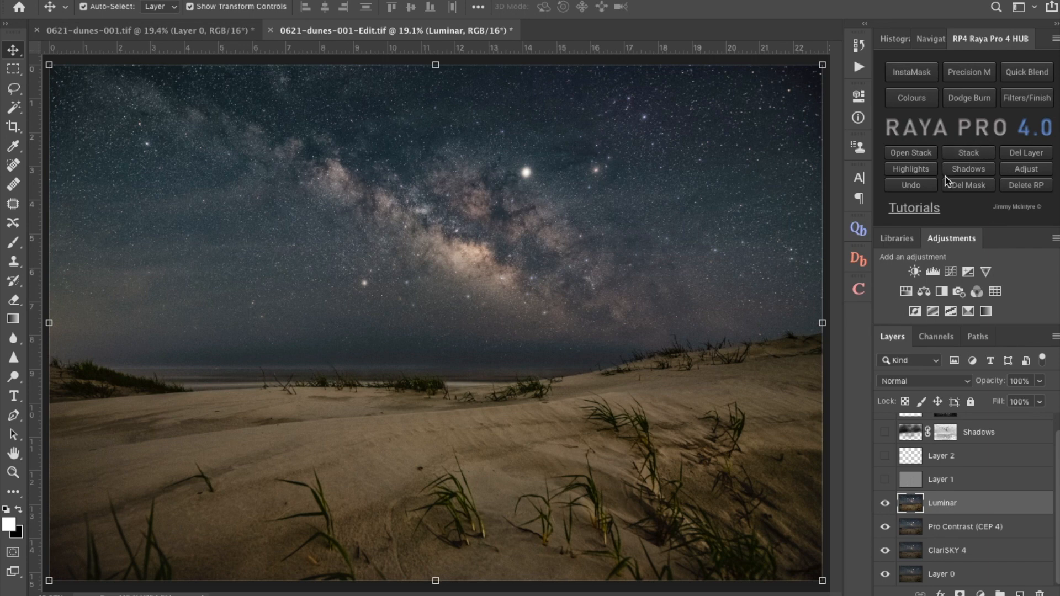
mouse_move(969, 101)
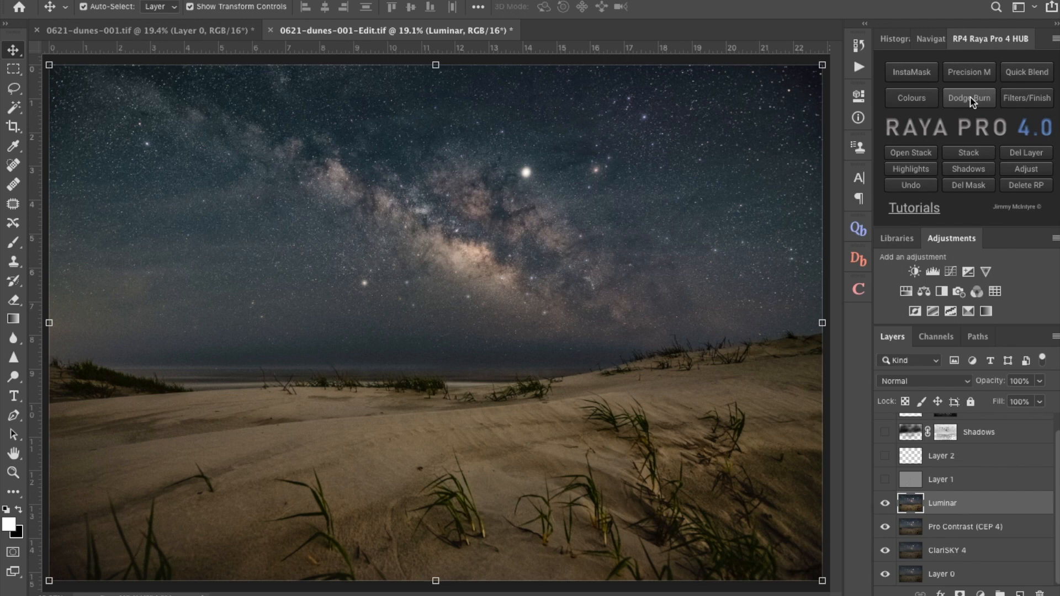
mouse_move(991, 103)
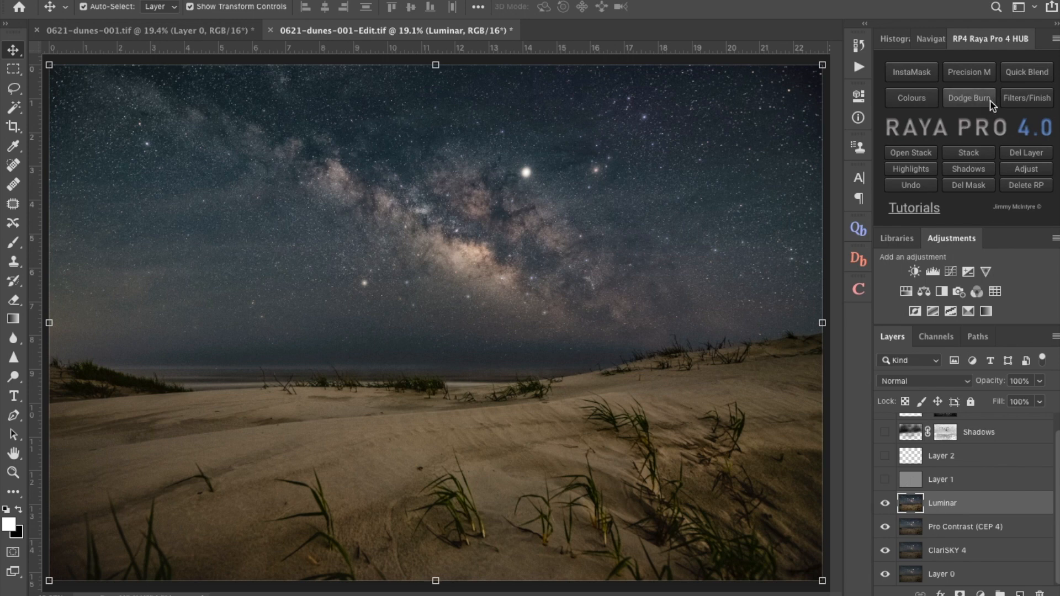
mouse_move(864, 265)
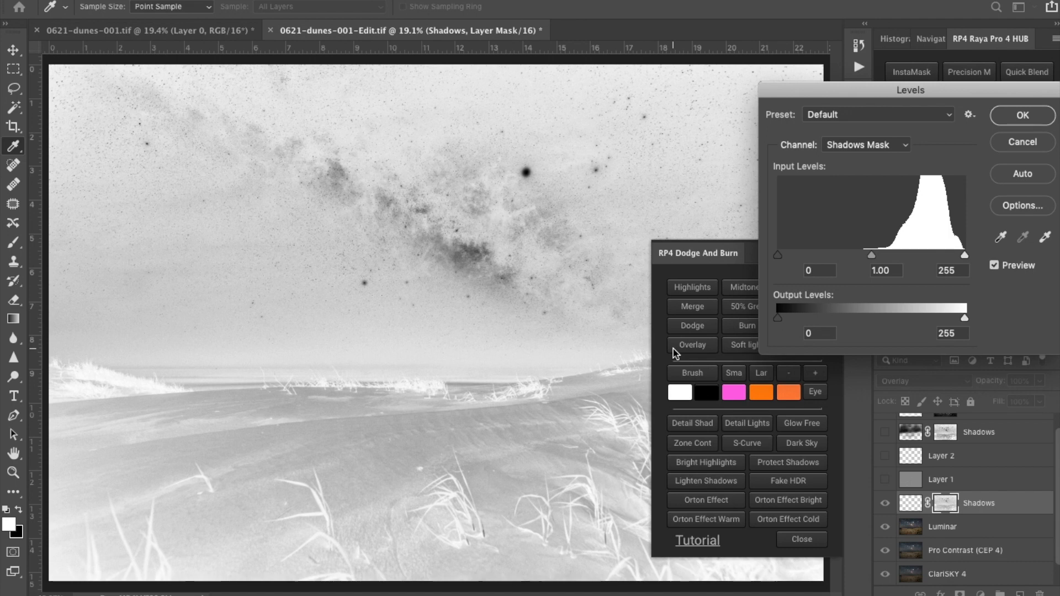
mouse_move(781, 257)
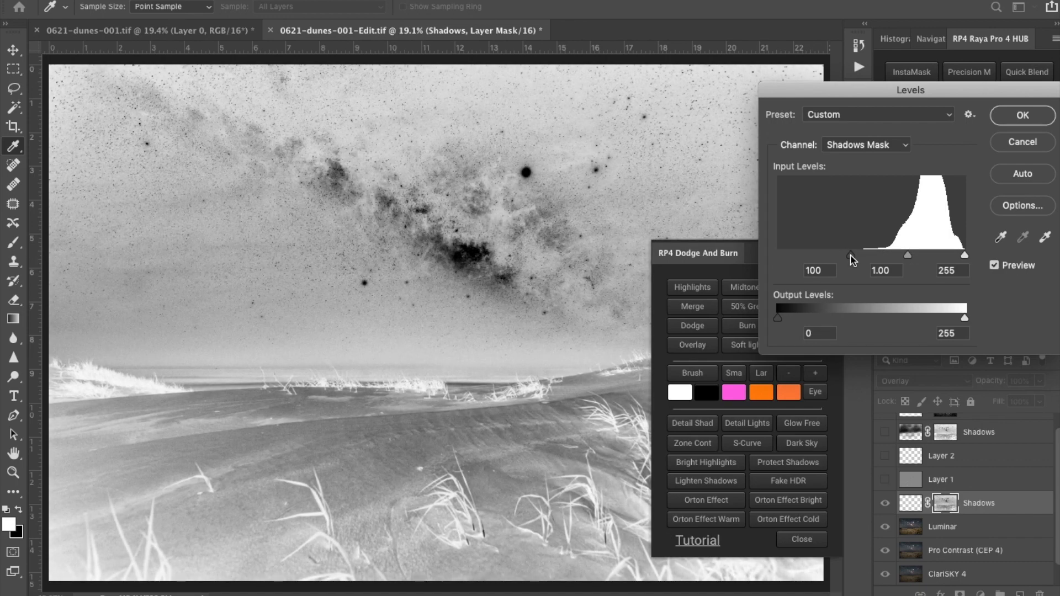
- Set the Shadows mask Levels to a 112 black point and 0.57 midtones, then confirm
left_click_drag(850, 255, 857, 255)
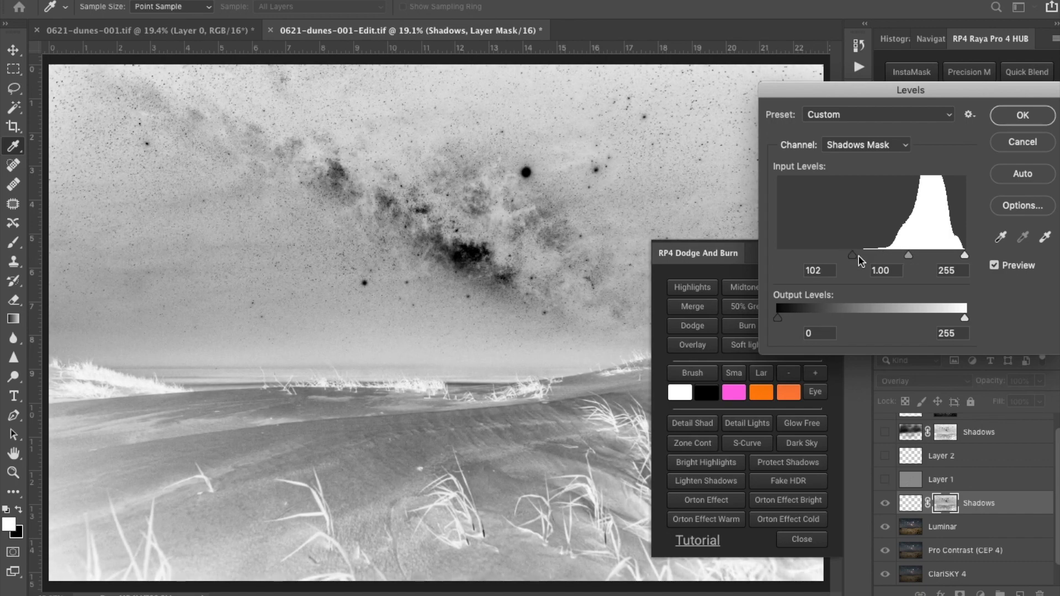
left_click_drag(854, 256, 858, 256)
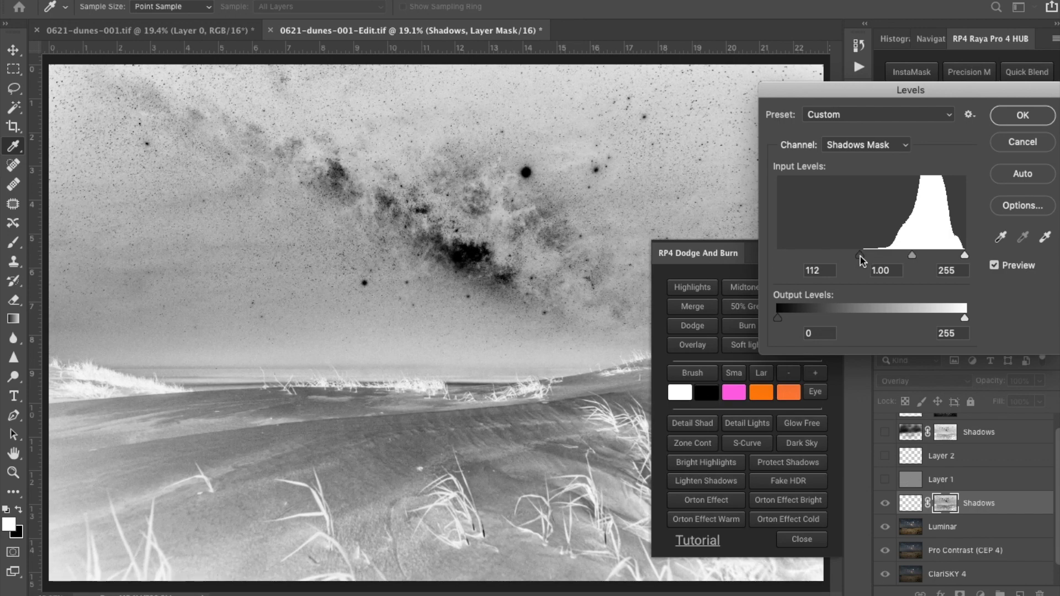
left_click_drag(911, 255, 920, 255)
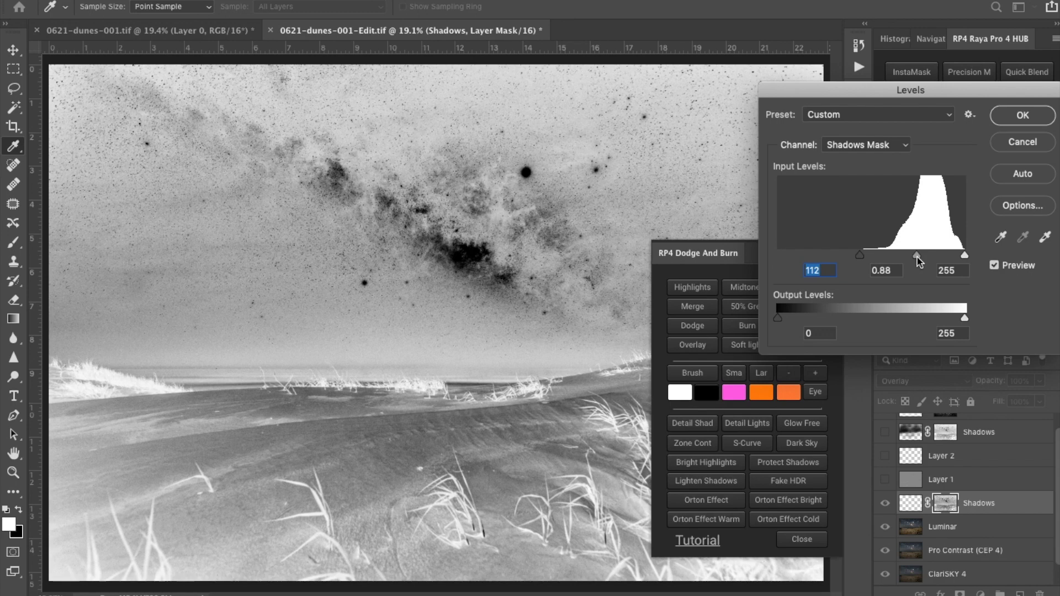
left_click_drag(918, 256, 925, 256)
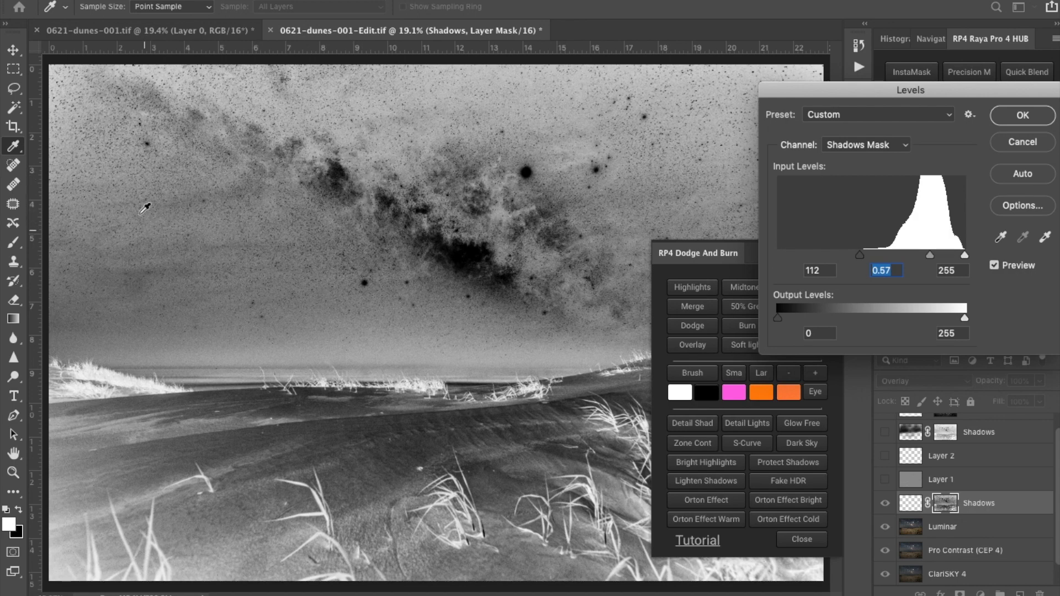
mouse_move(277, 234)
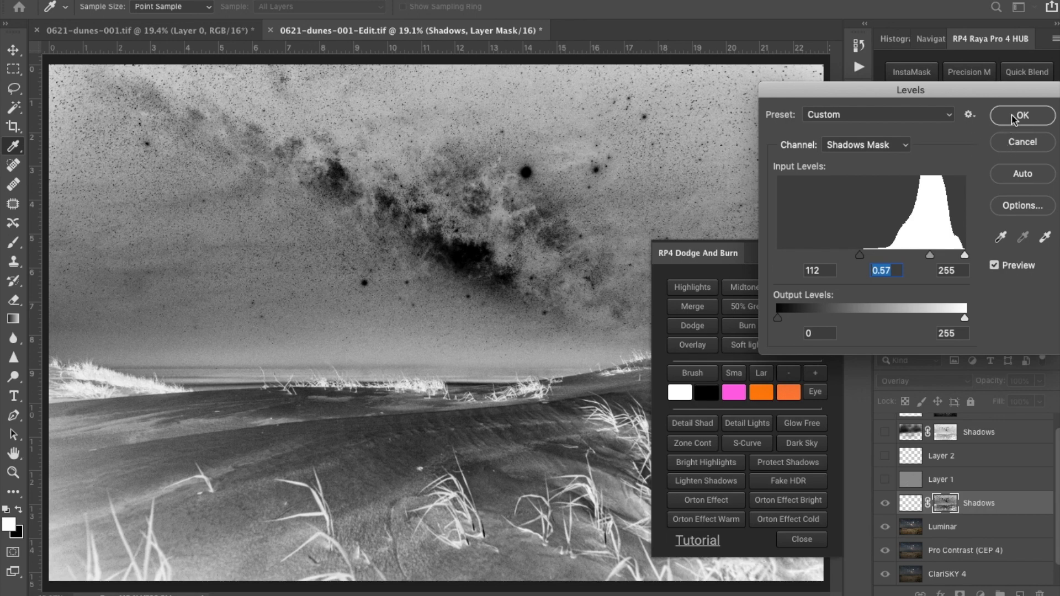
left_click(1023, 115)
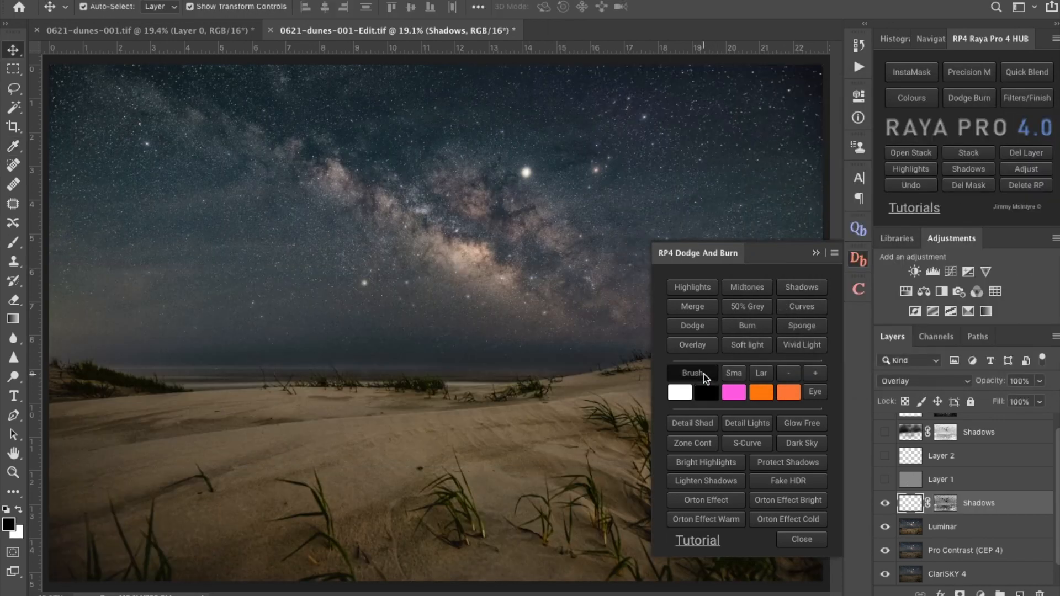
- Pick a soft brush, set 1100 px, 15% opacity and 35% flow, and collapse the RP4 panel
left_click(692, 372)
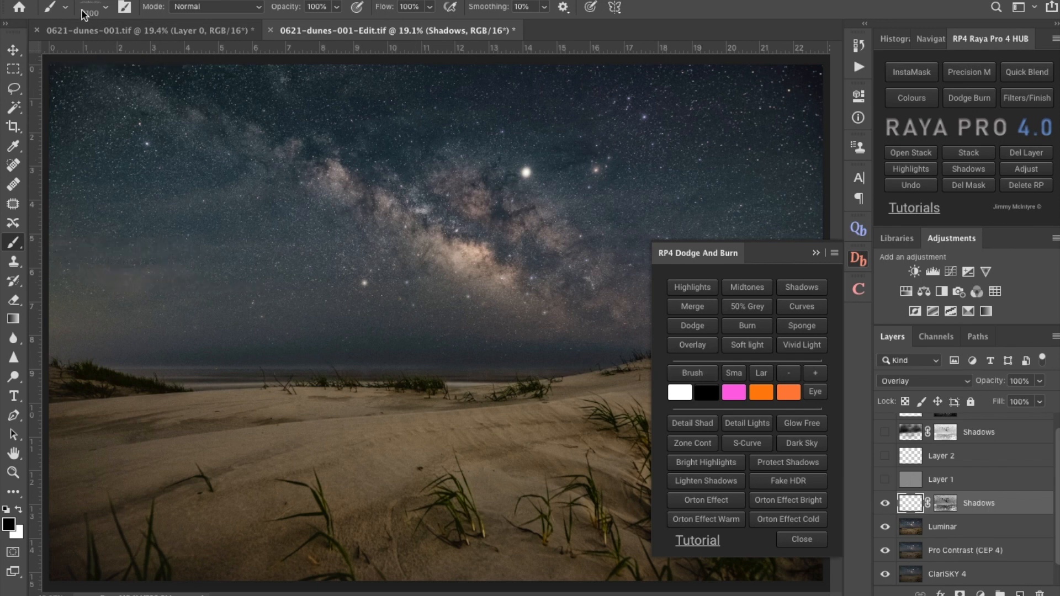
left_click(74, 7)
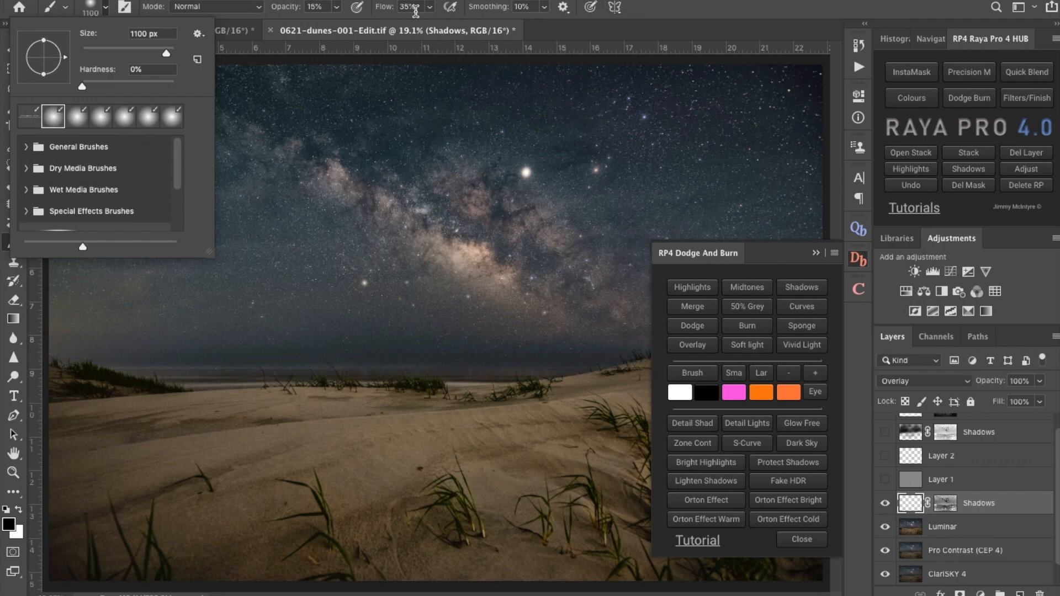
mouse_move(653, 21)
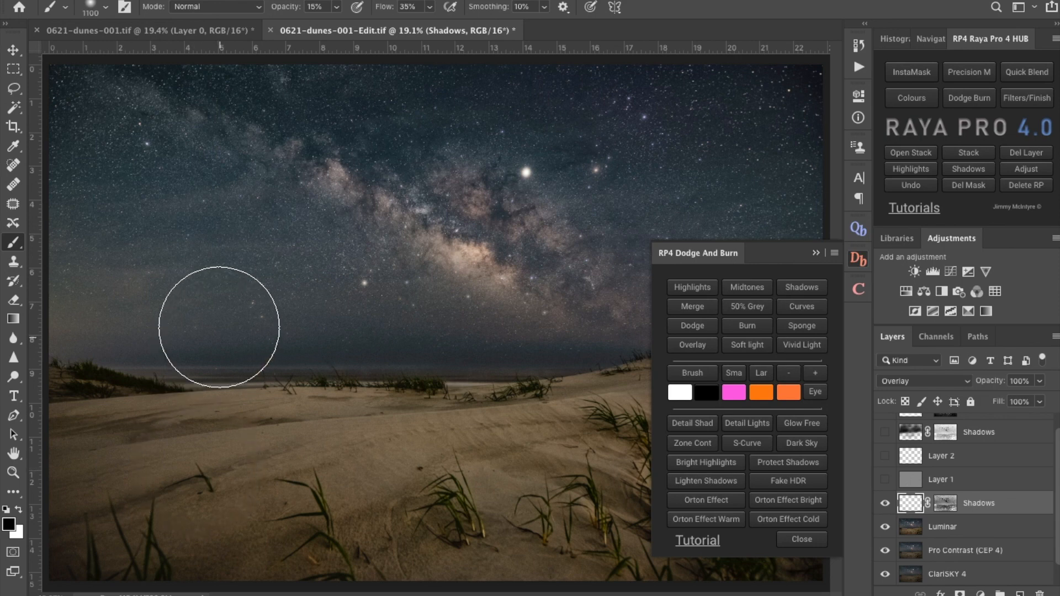
mouse_move(818, 256)
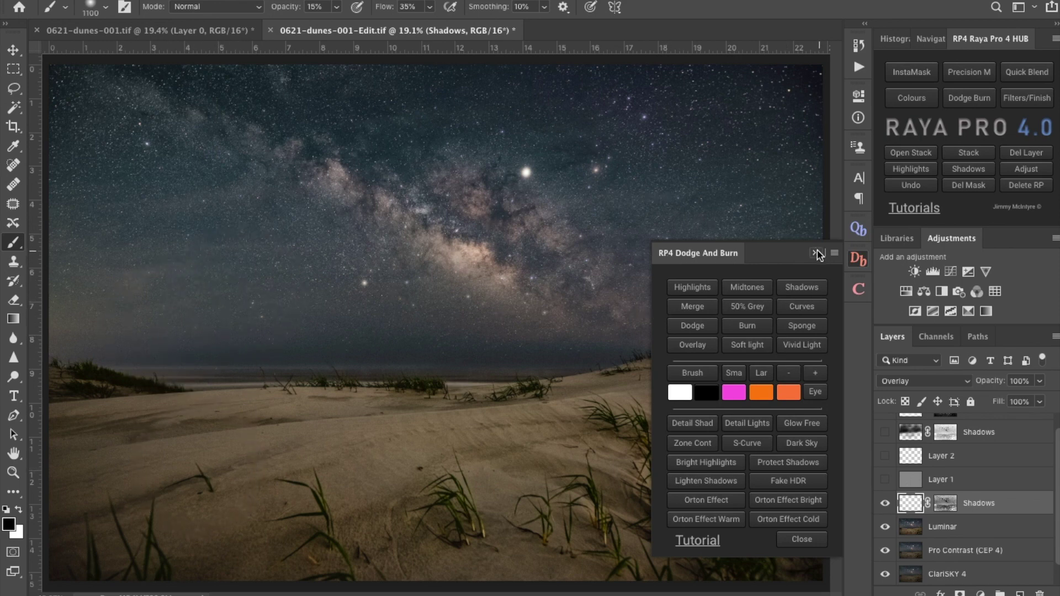
left_click(815, 253)
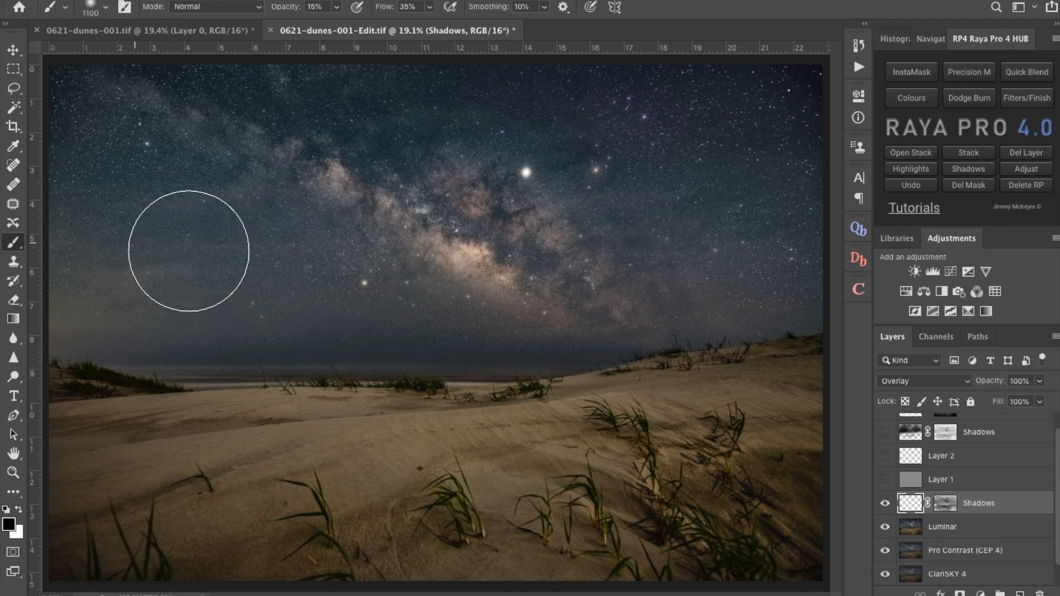
mouse_move(185, 207)
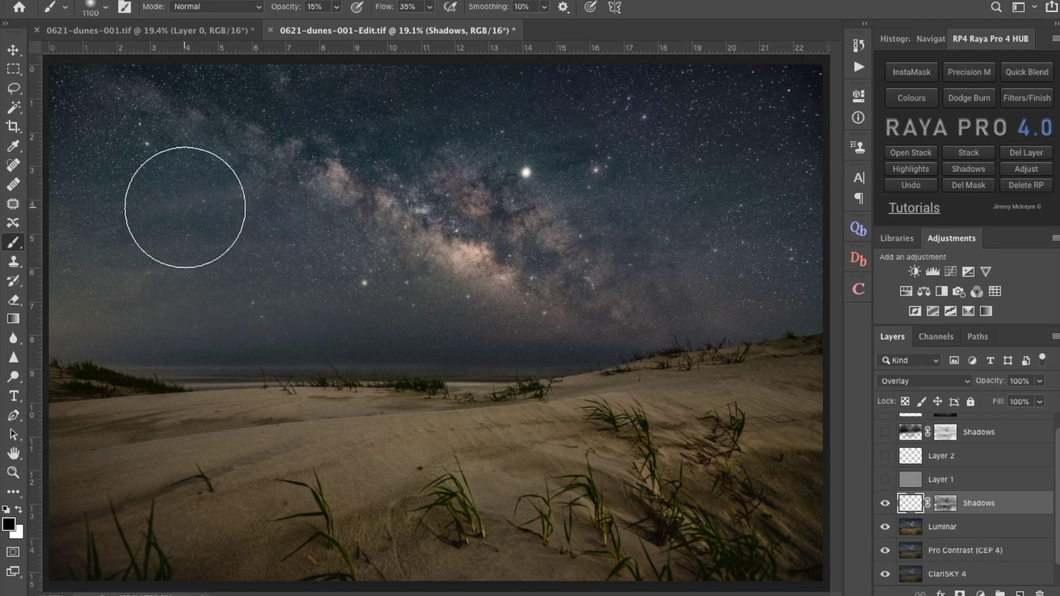
mouse_move(533, 226)
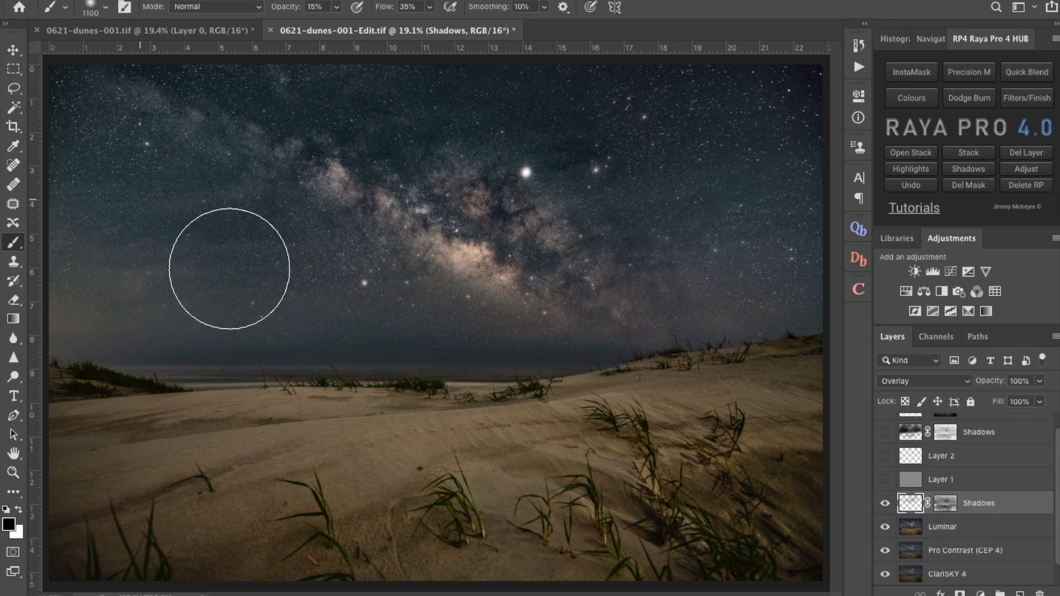
- Paint black over the hazy left sky near the horizon and the sky right of the Milky Way
left_click_drag(230, 269, 105, 290)
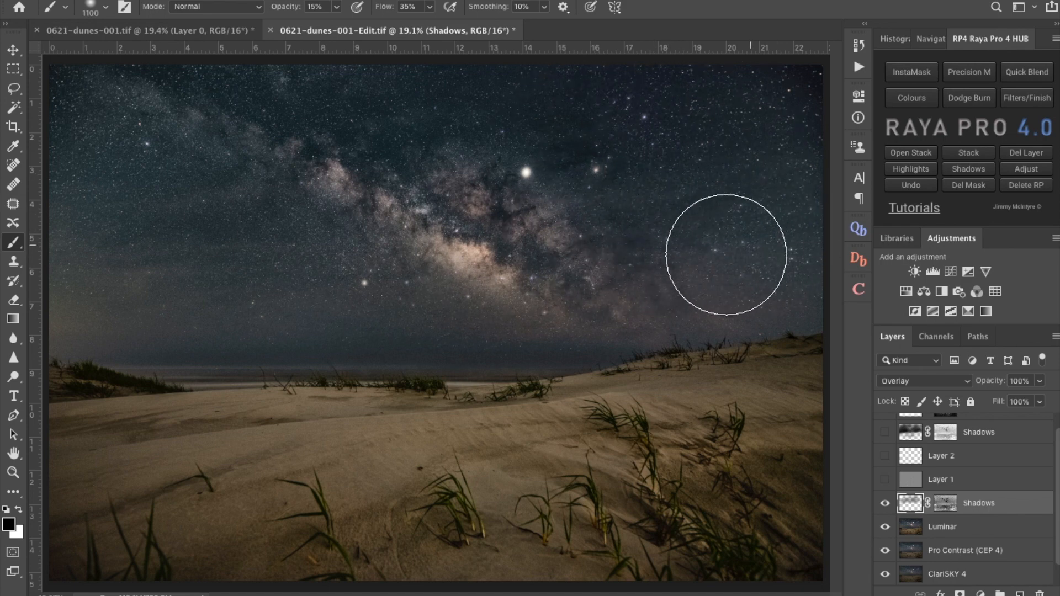
mouse_move(751, 154)
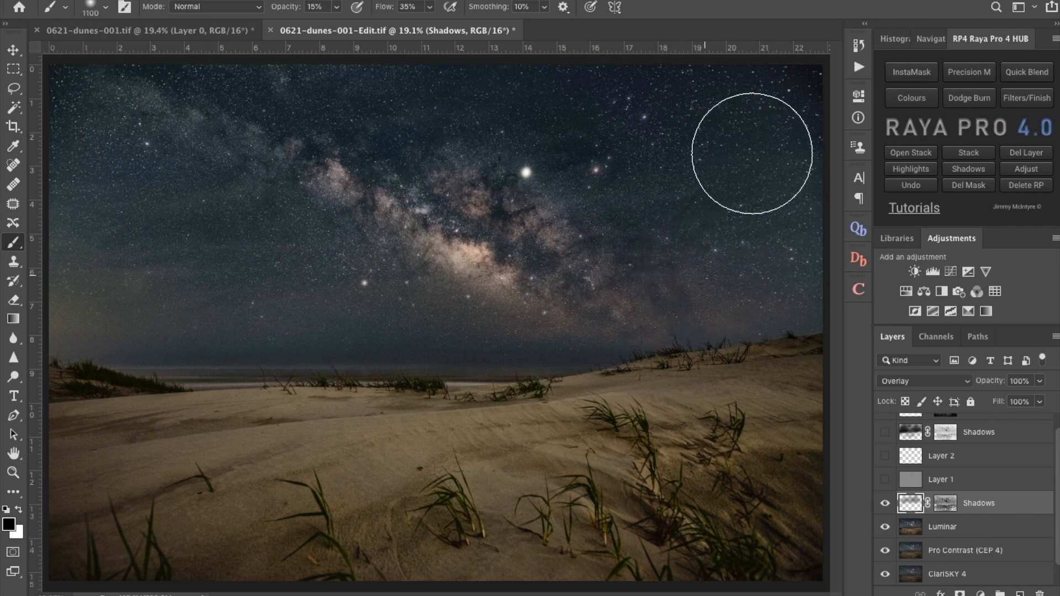
mouse_move(790, 160)
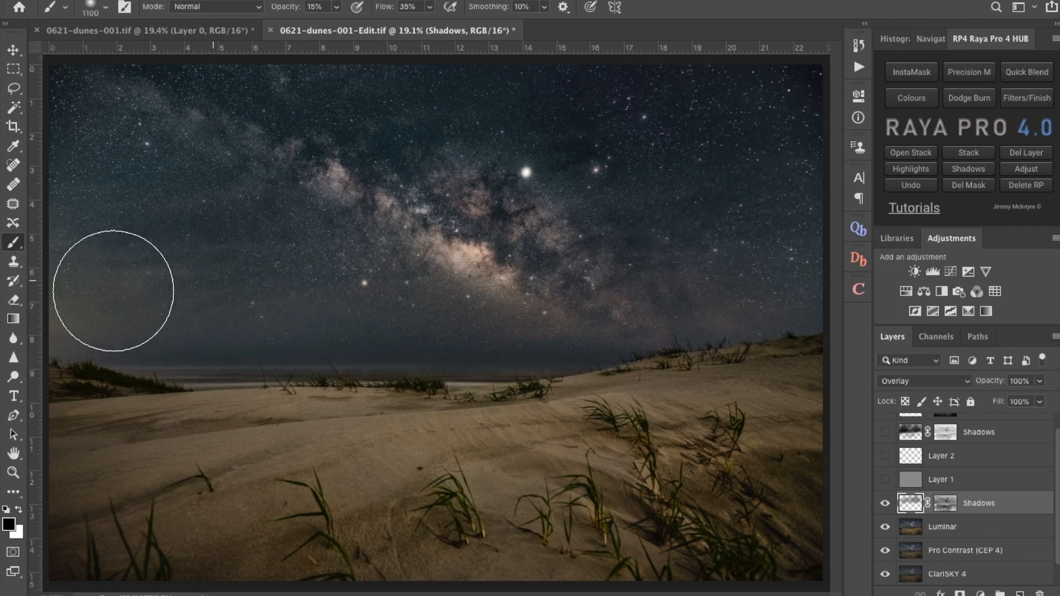
mouse_move(230, 290)
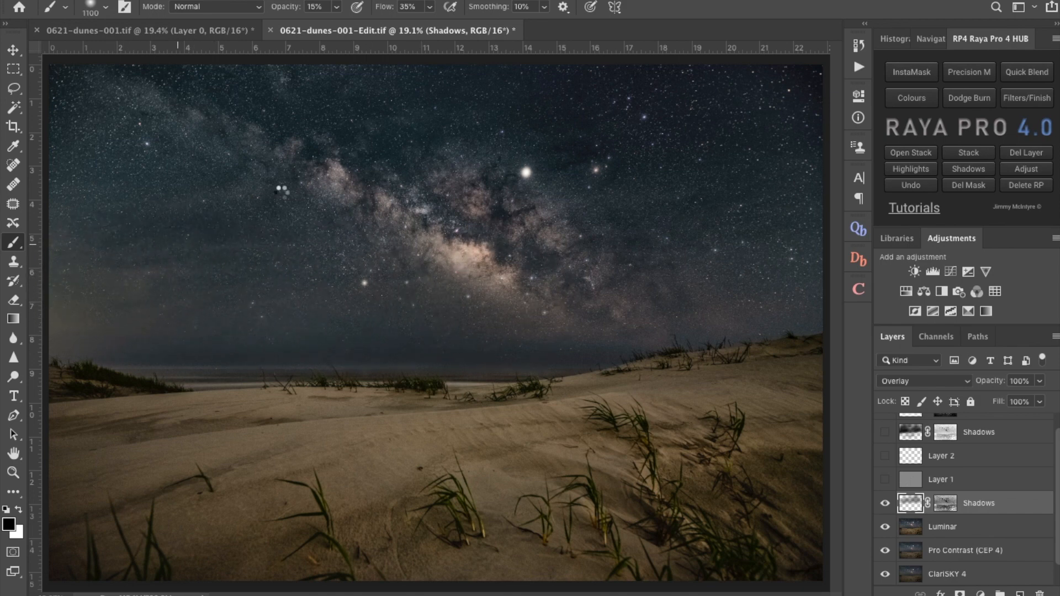
mouse_move(705, 248)
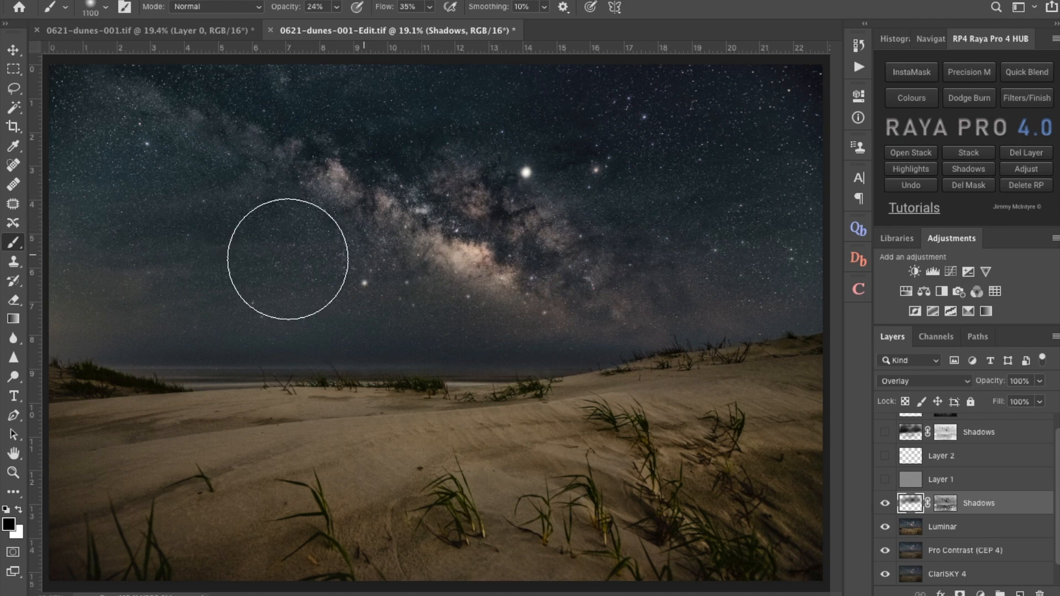
left_click_drag(286, 259, 121, 289)
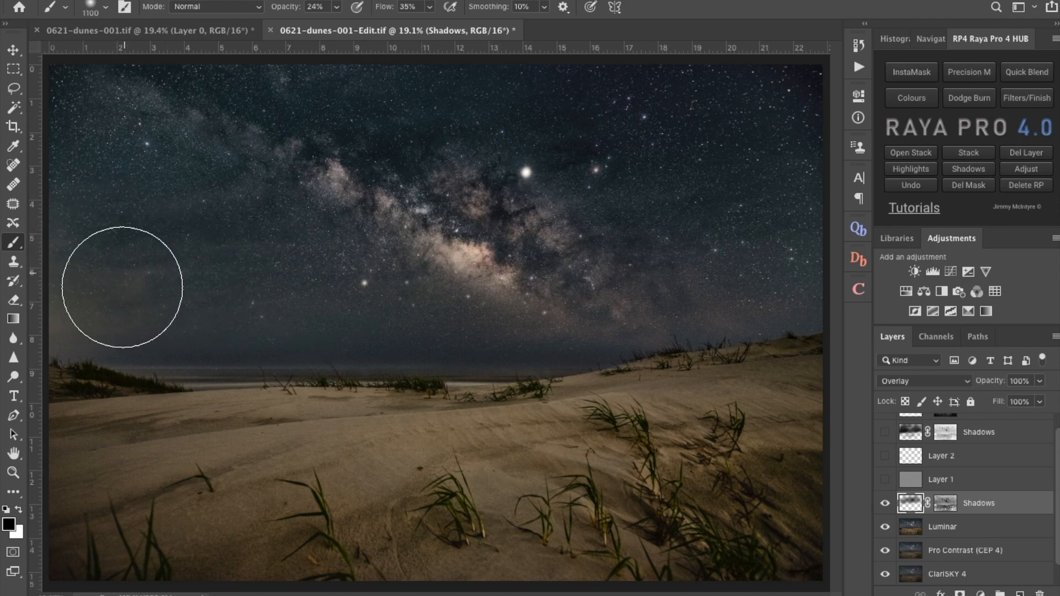
mouse_move(761, 175)
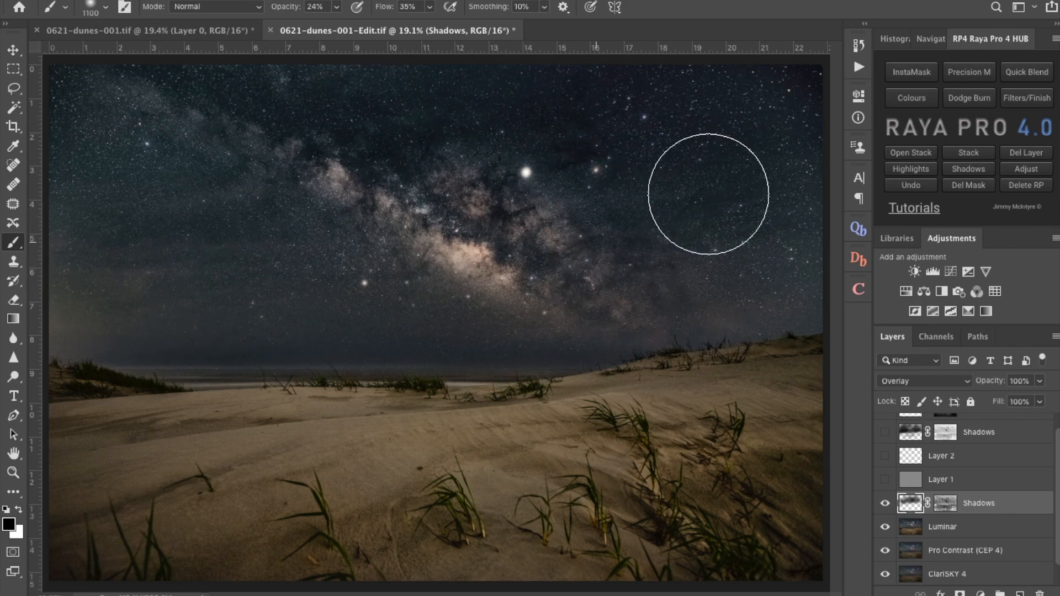
mouse_move(104, 239)
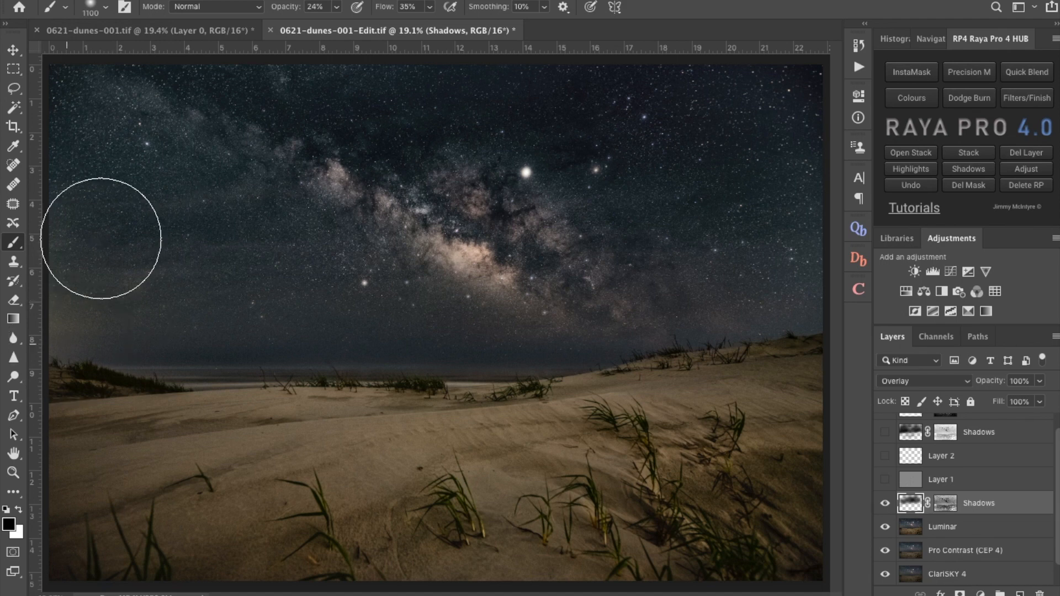
mouse_move(262, 305)
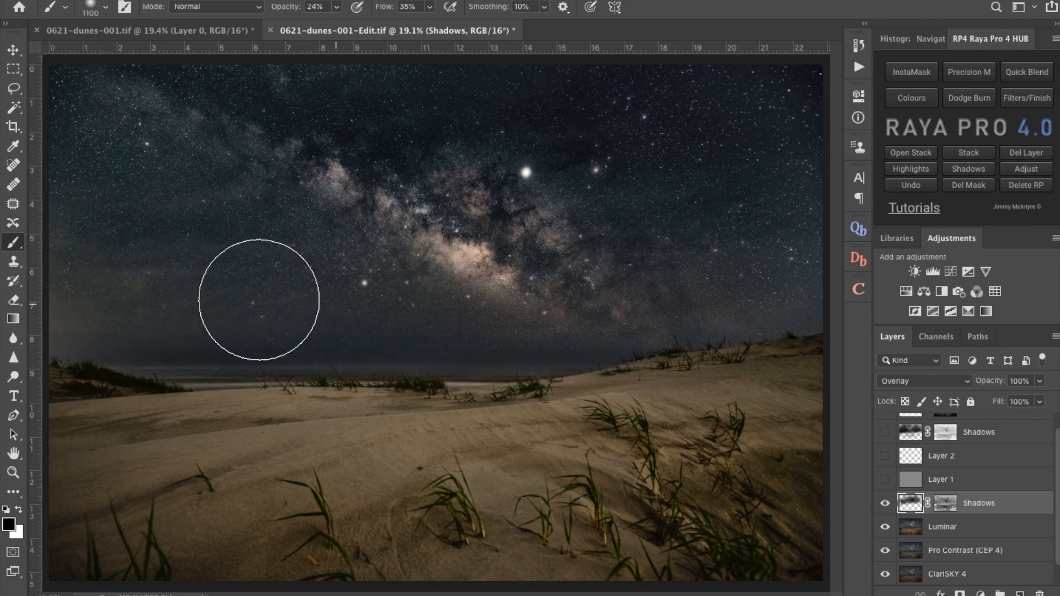
mouse_move(639, 276)
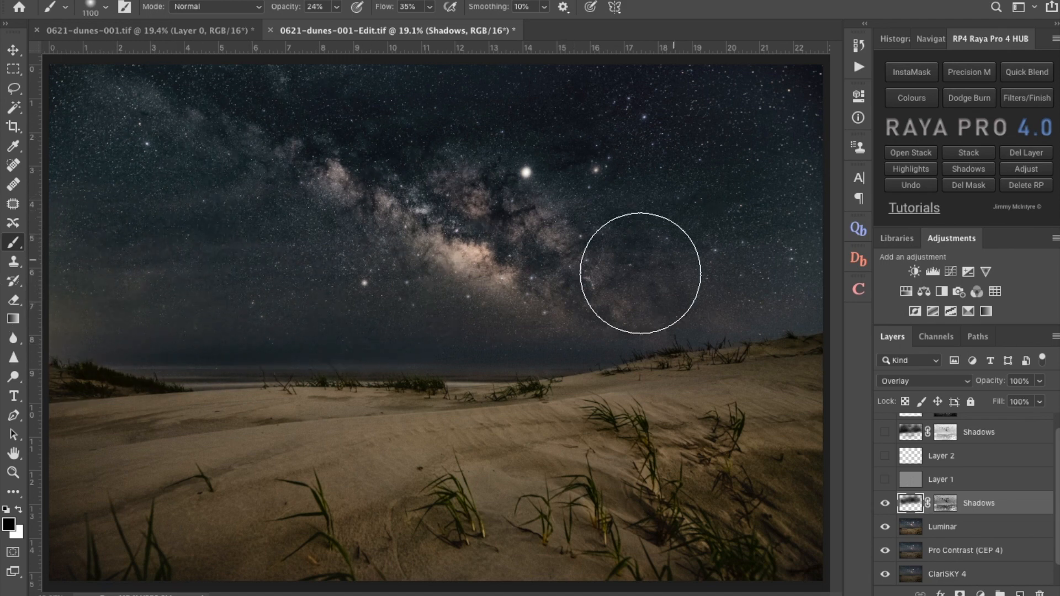
left_click_drag(639, 272, 662, 336)
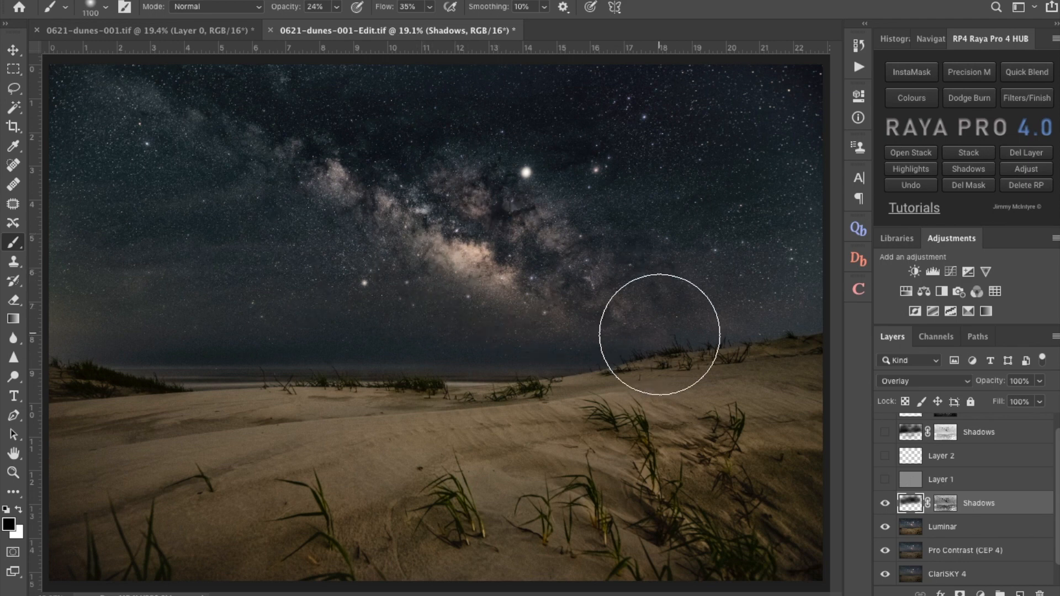
mouse_move(749, 185)
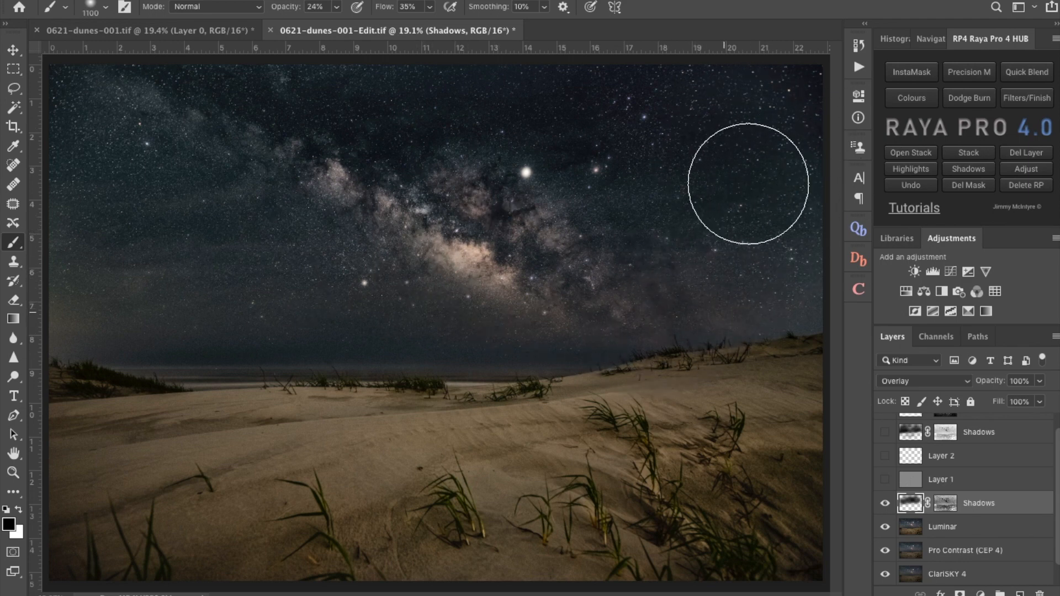
mouse_move(309, 298)
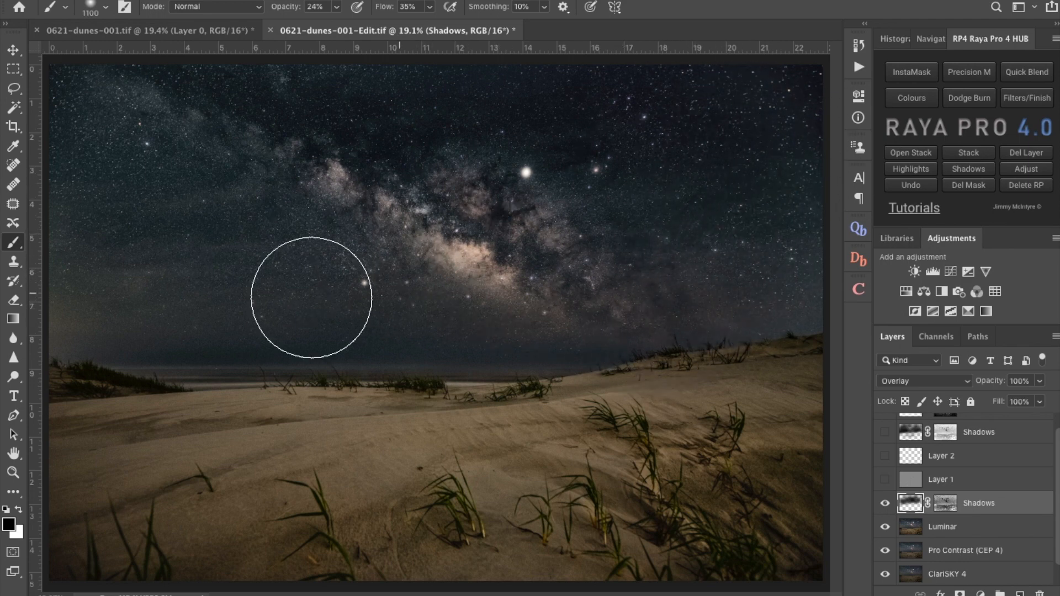
- Toggle layer visibility to hide Layer 2, Highlights and upper Shadows, showing the lower Shadows layer
left_click(884, 432)
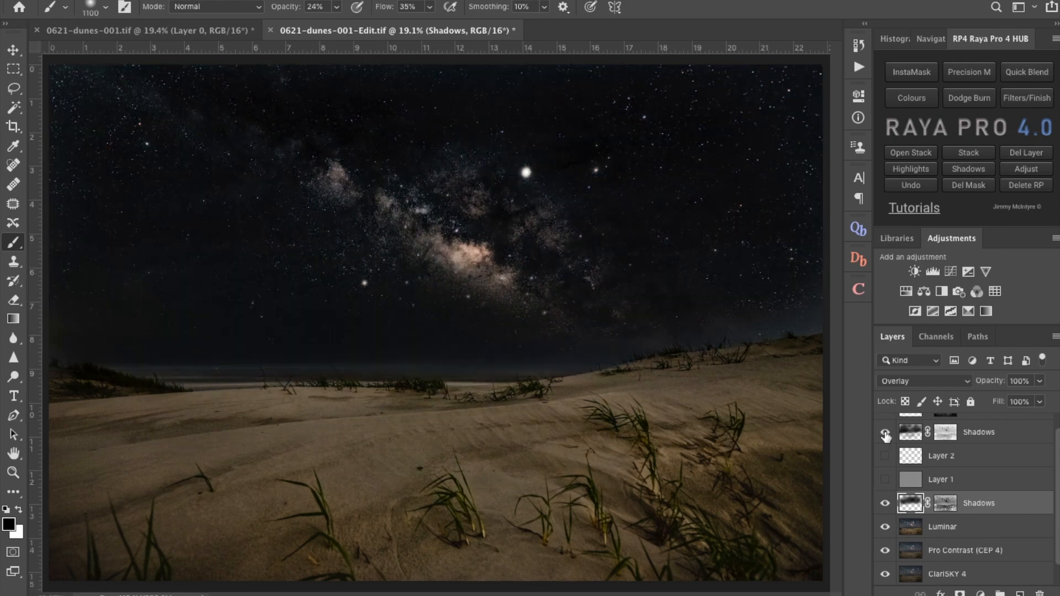
left_click(884, 433)
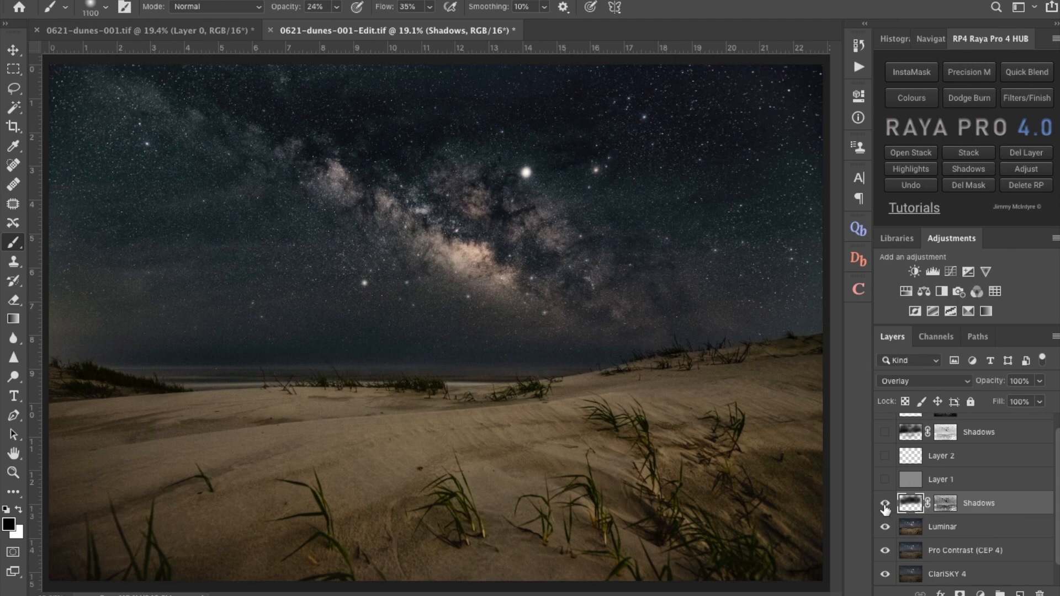
left_click(884, 503)
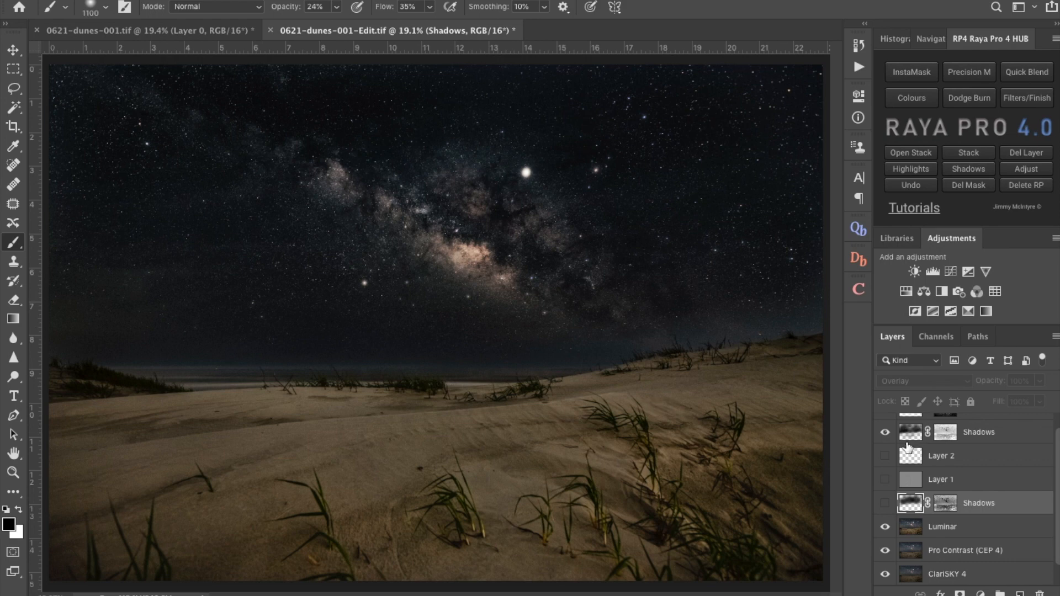
left_click(884, 456)
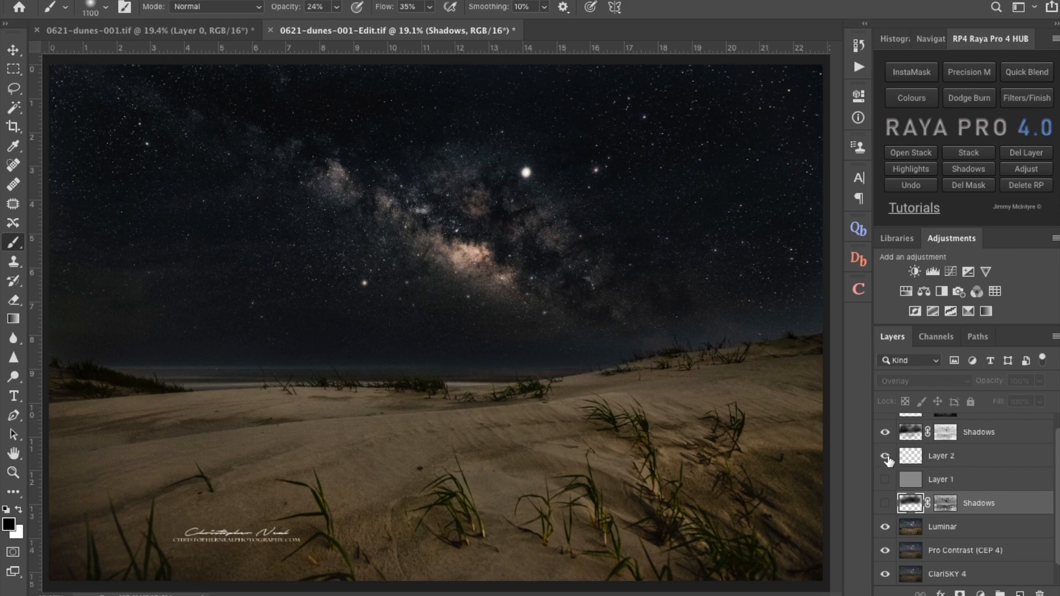
left_click(885, 456)
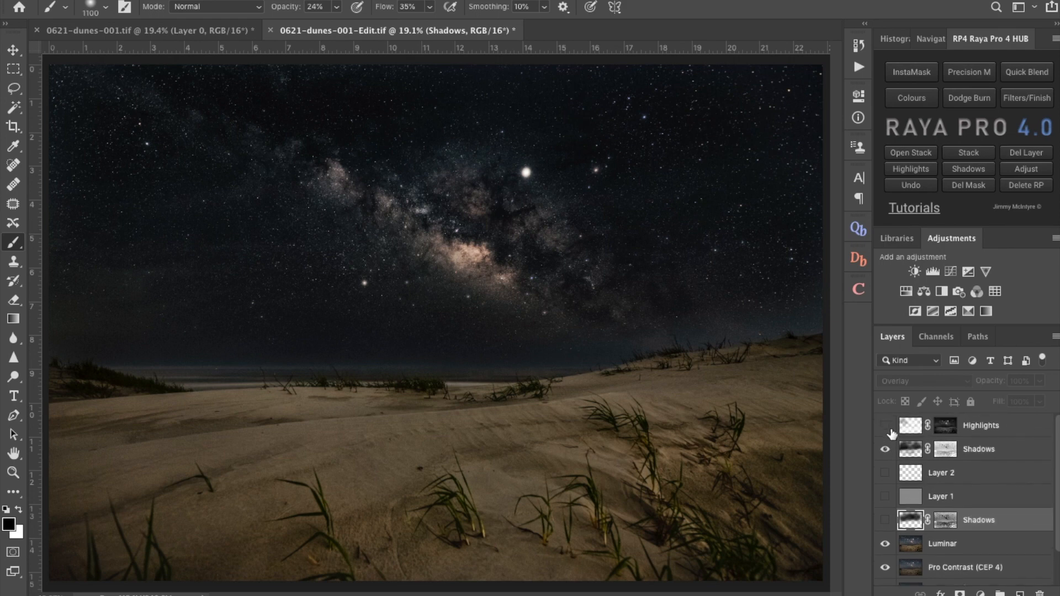
left_click(884, 426)
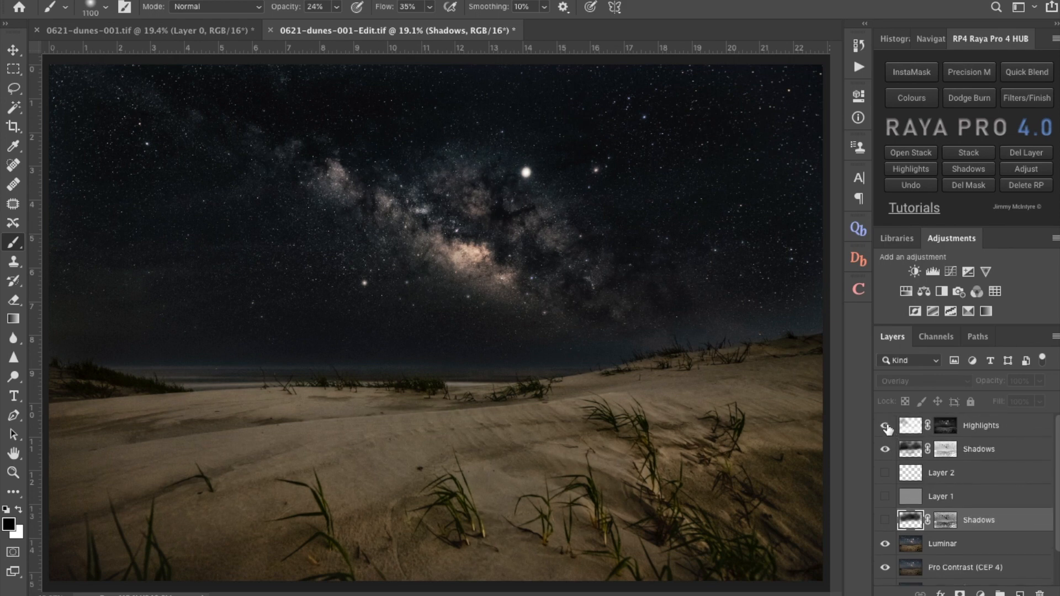
left_click(885, 426)
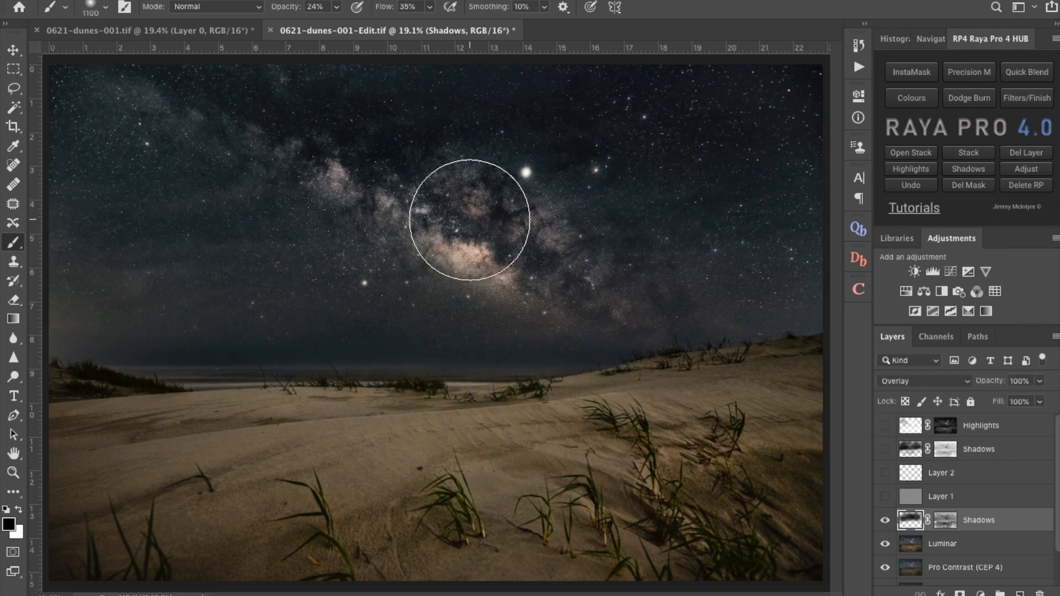
mouse_move(562, 224)
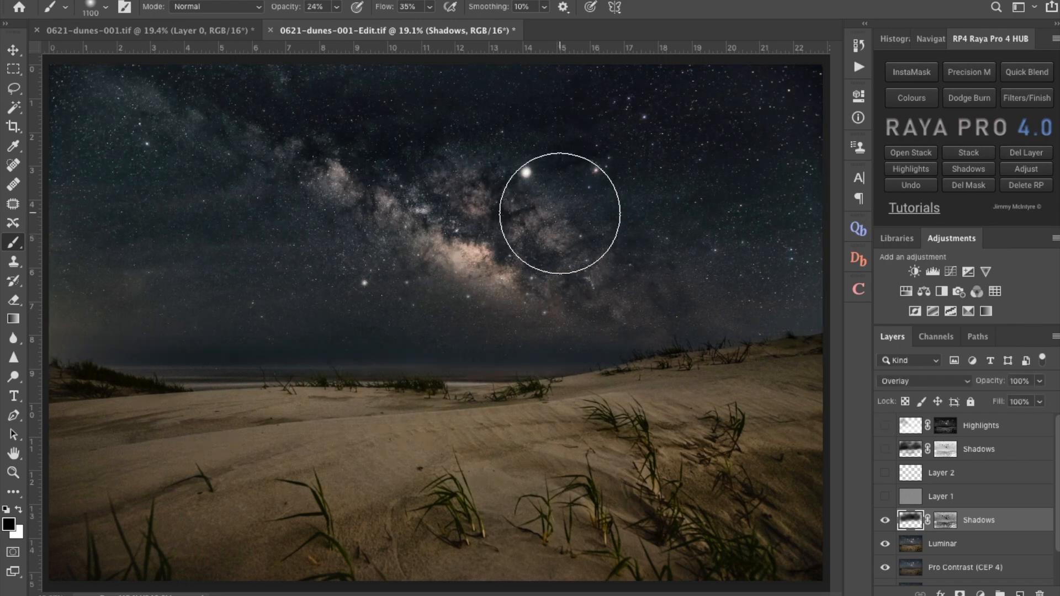
mouse_move(129, 258)
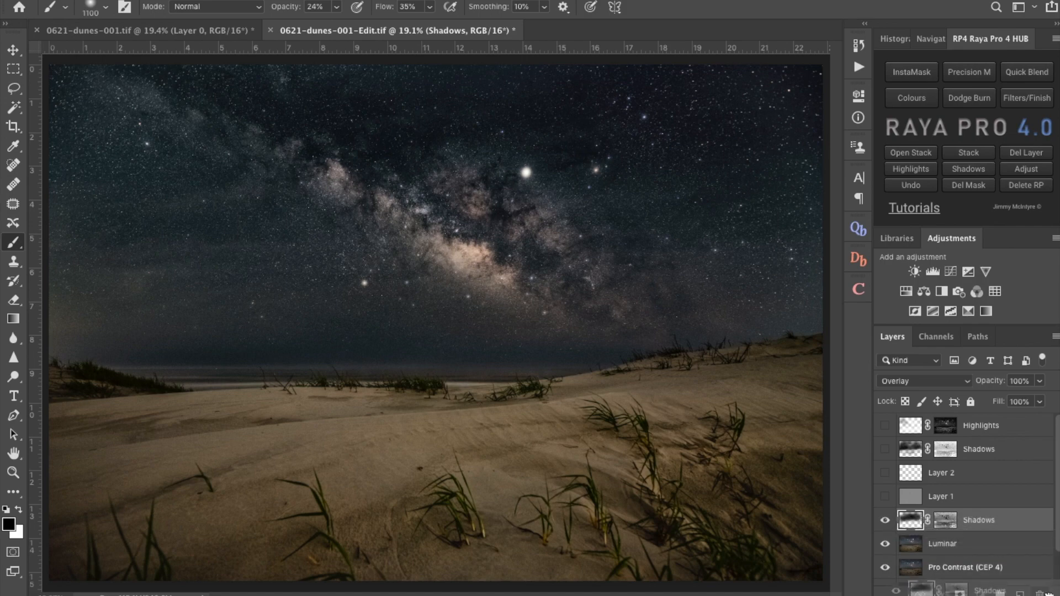
- Delete the lower Shadows layer by dragging it to the trash
left_click(884, 449)
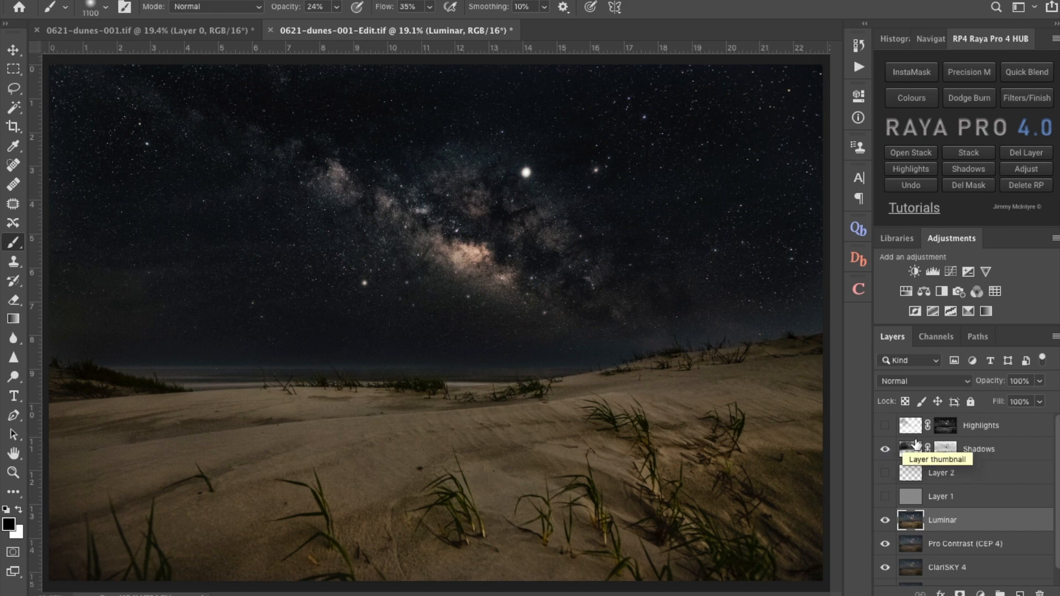
mouse_move(429, 247)
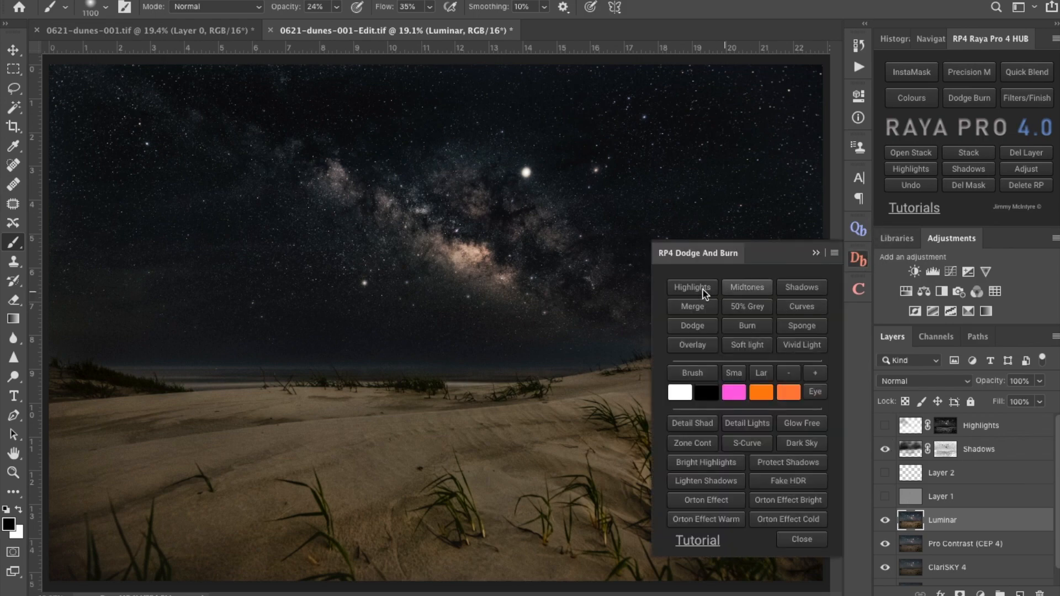
- Create a Highlights layer with mask levels black input 11 and midtones 1.74
left_click(692, 288)
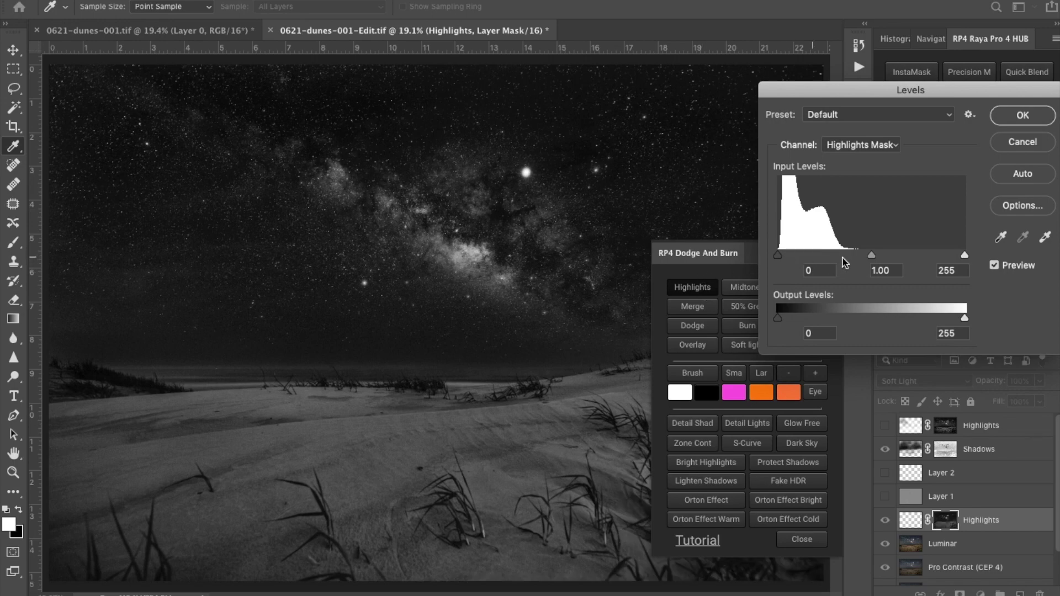
left_click_drag(780, 255, 790, 255)
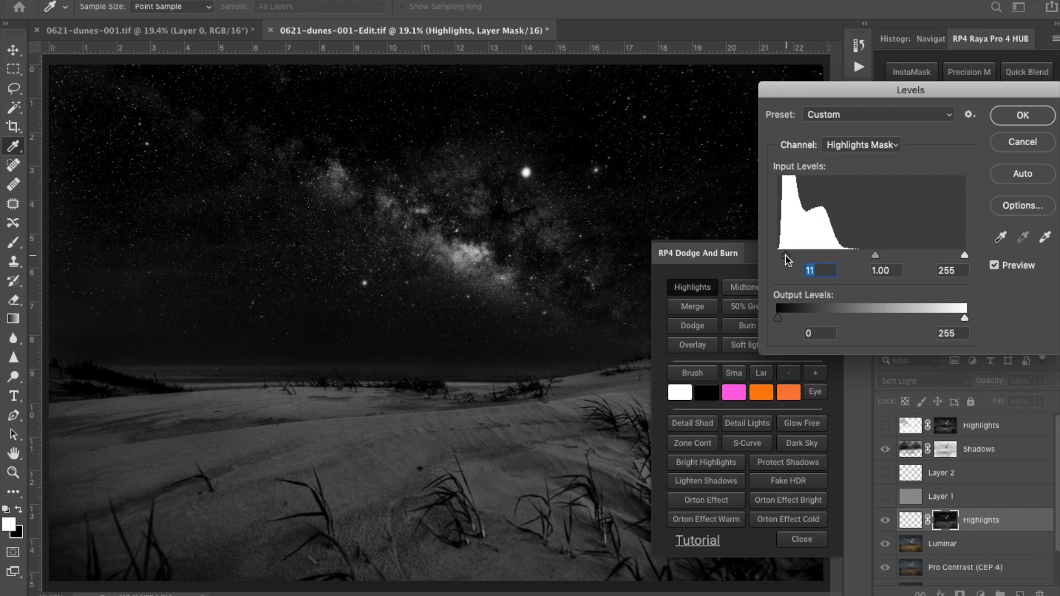
mouse_move(471, 245)
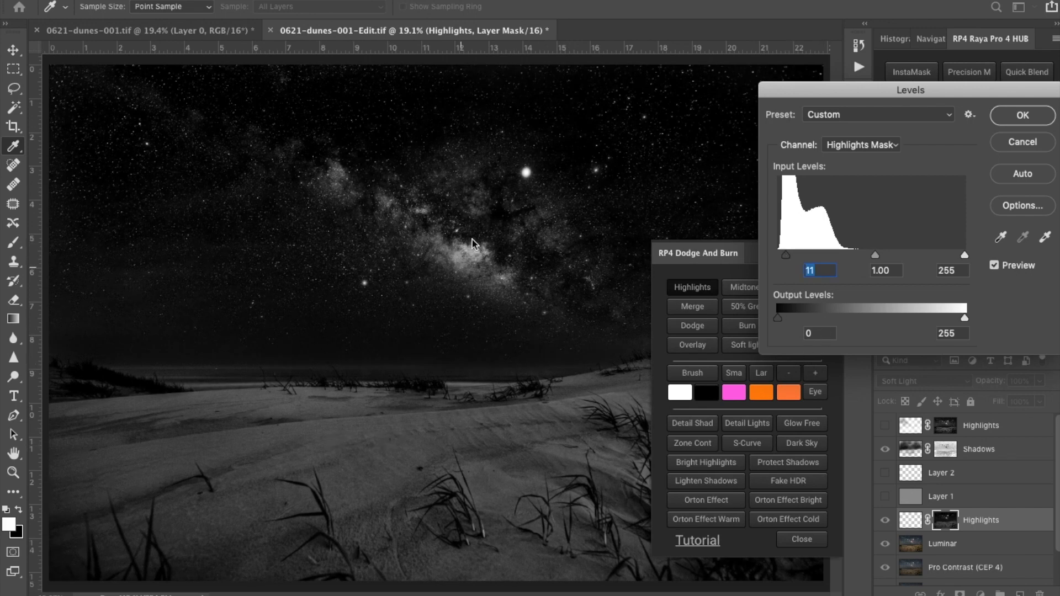
mouse_move(934, 258)
type("1.74")
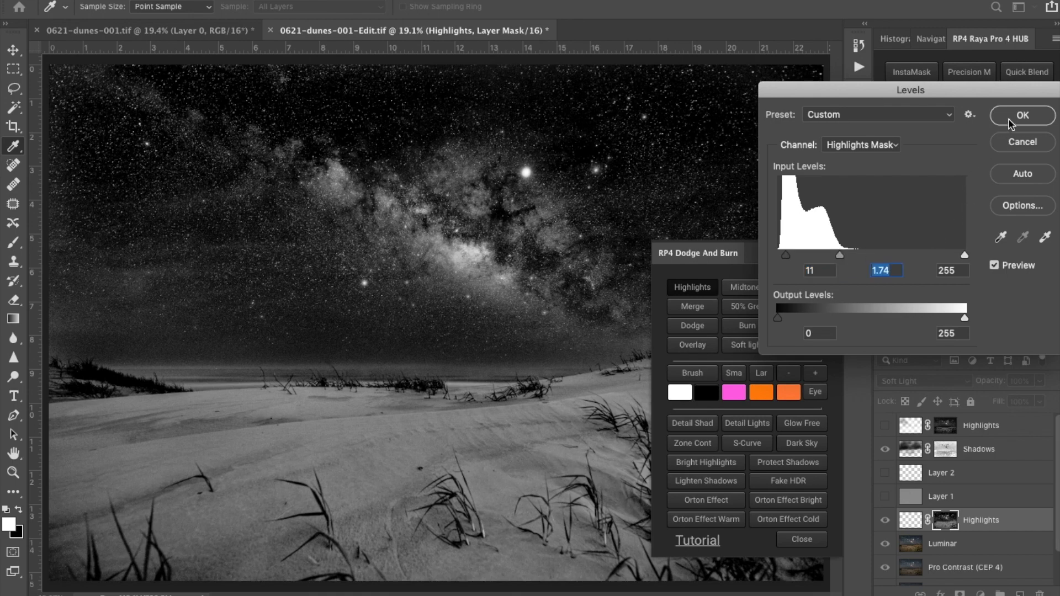
left_click(1022, 115)
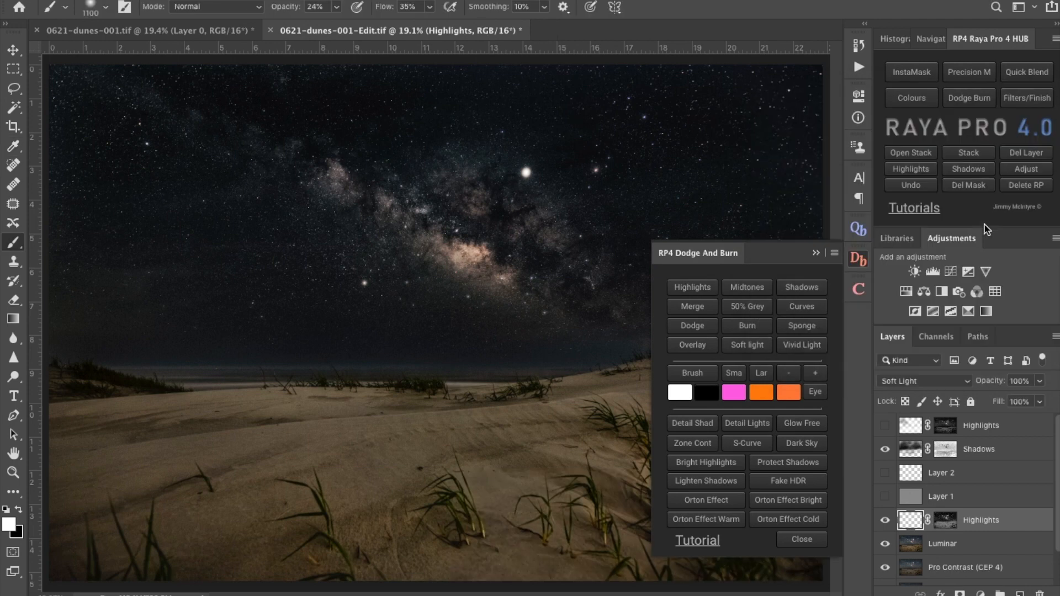
- Close the RP4 Dodge And Burn panel
left_click(802, 541)
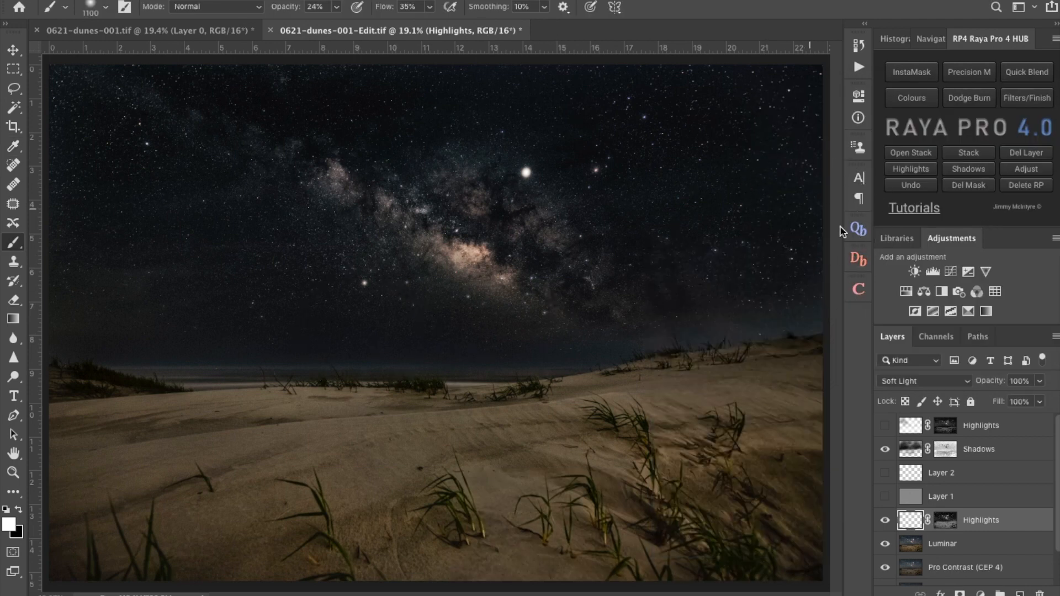
mouse_move(109, 359)
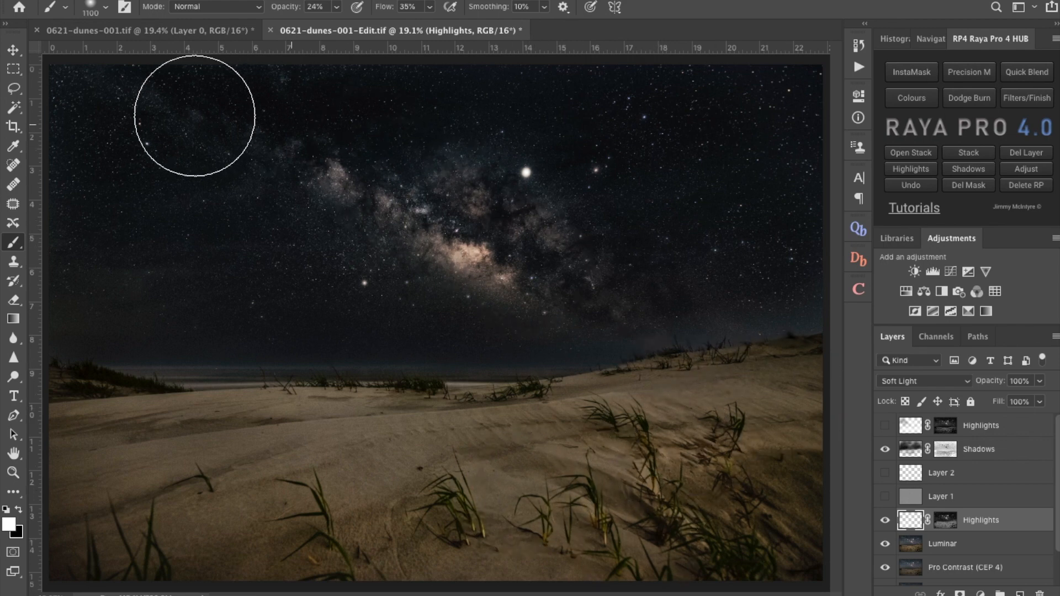
mouse_move(421, 204)
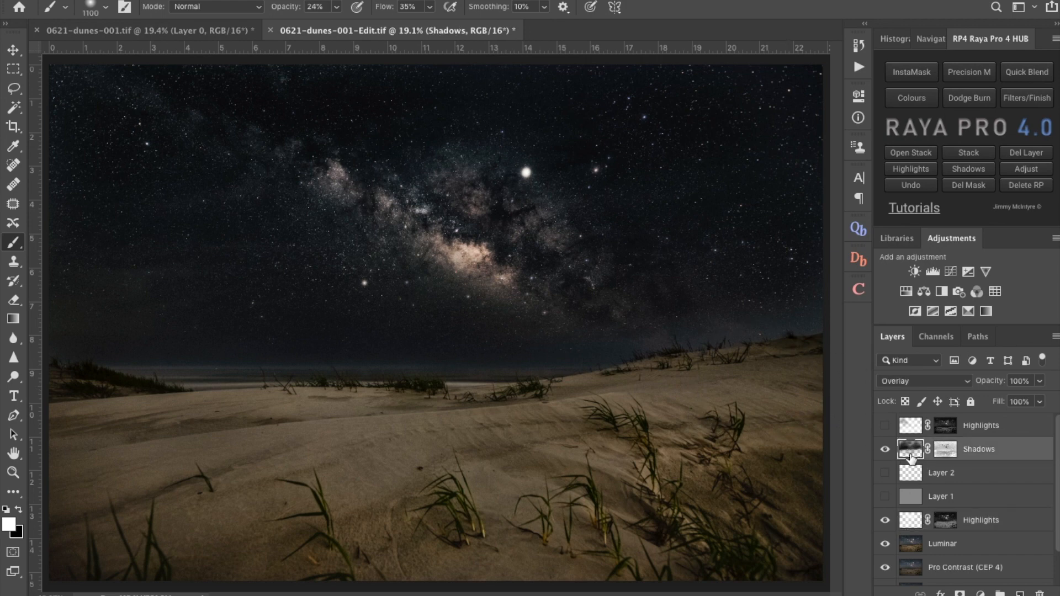
mouse_move(298, 385)
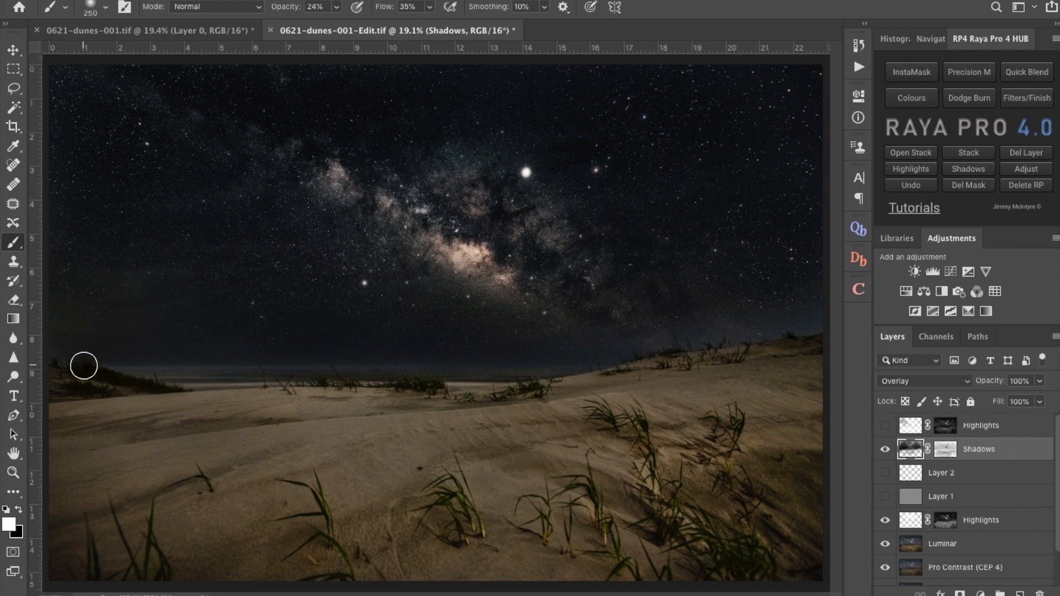
mouse_move(69, 374)
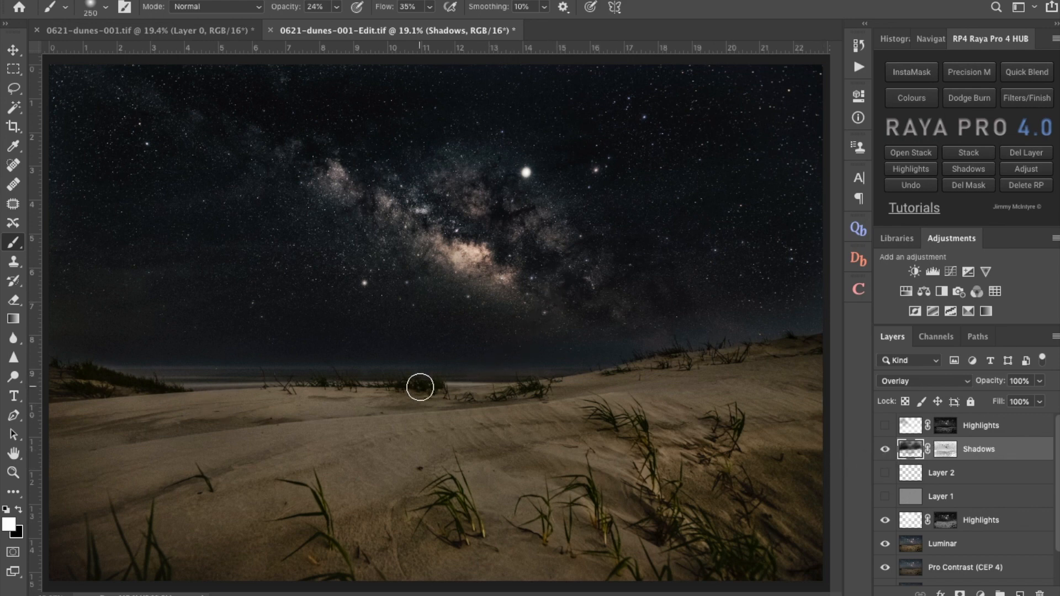
- Brush white across the dune horizon on the Shadows layer at size 250
left_click_drag(418, 388, 597, 416)
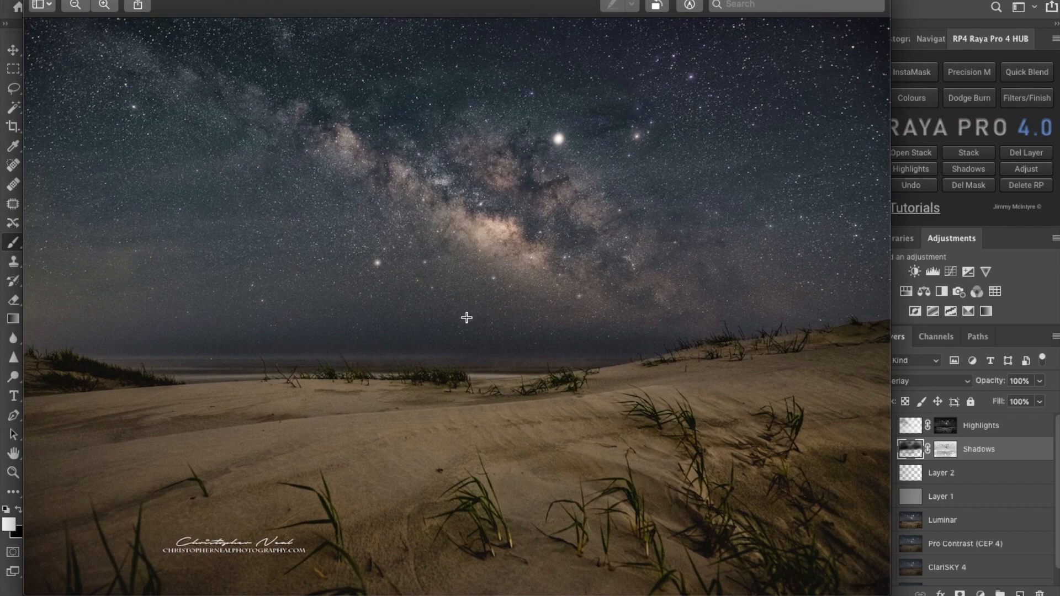
mouse_move(179, 269)
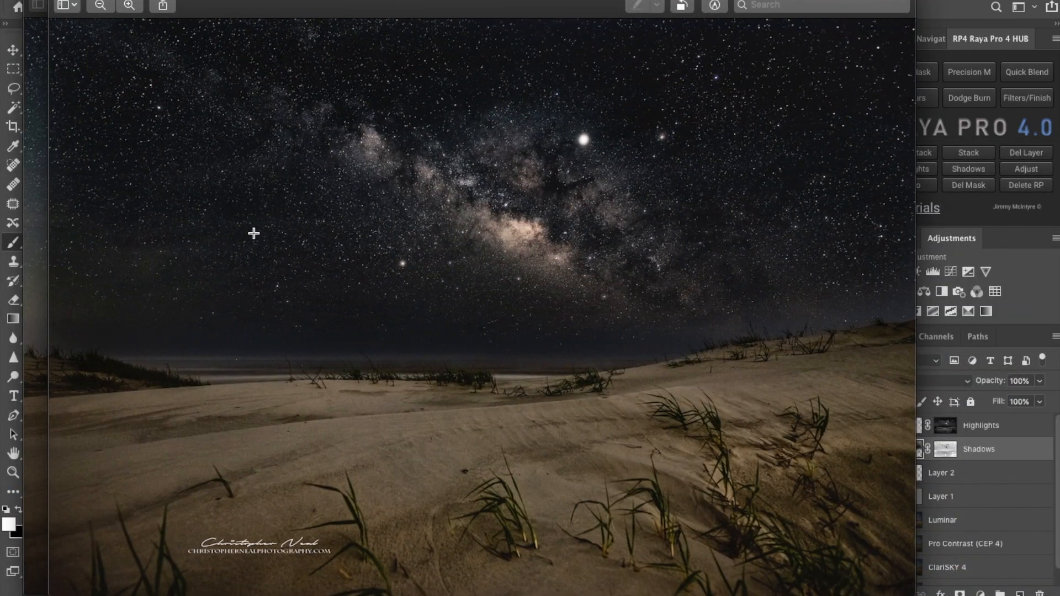
mouse_move(245, 169)
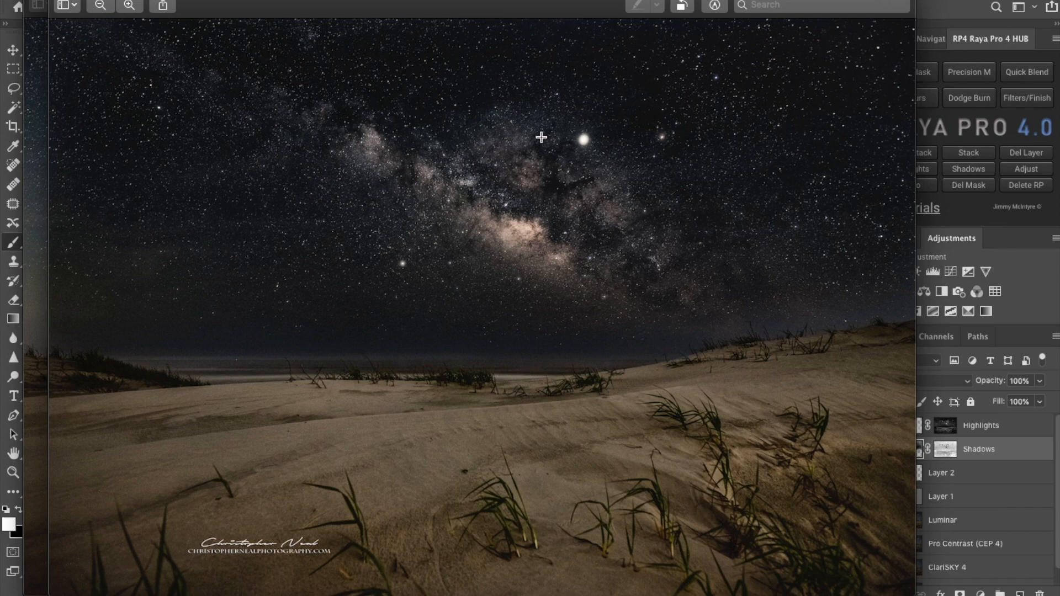
mouse_move(851, 271)
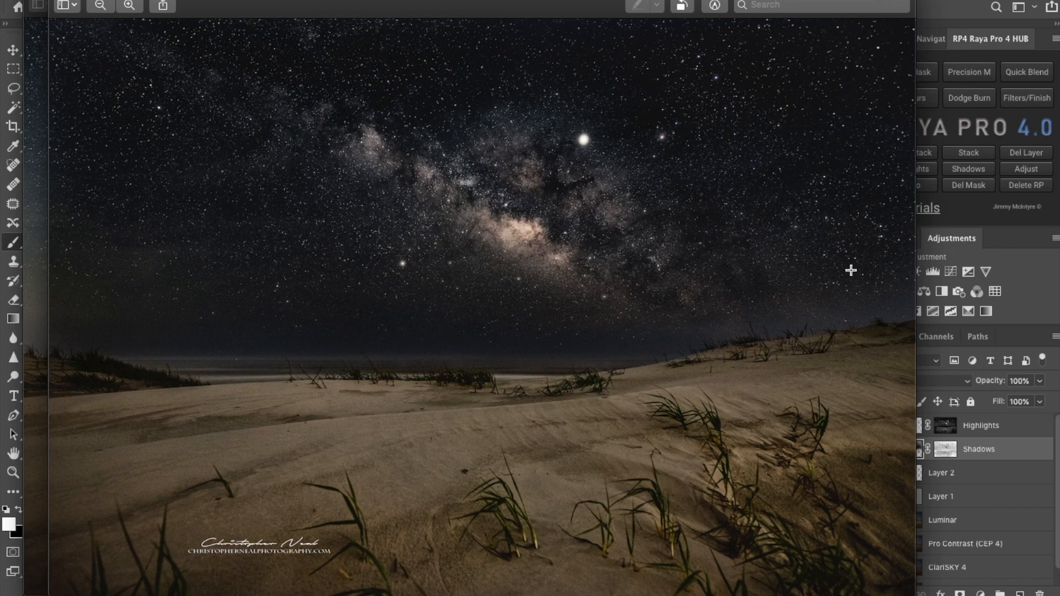
mouse_move(844, 267)
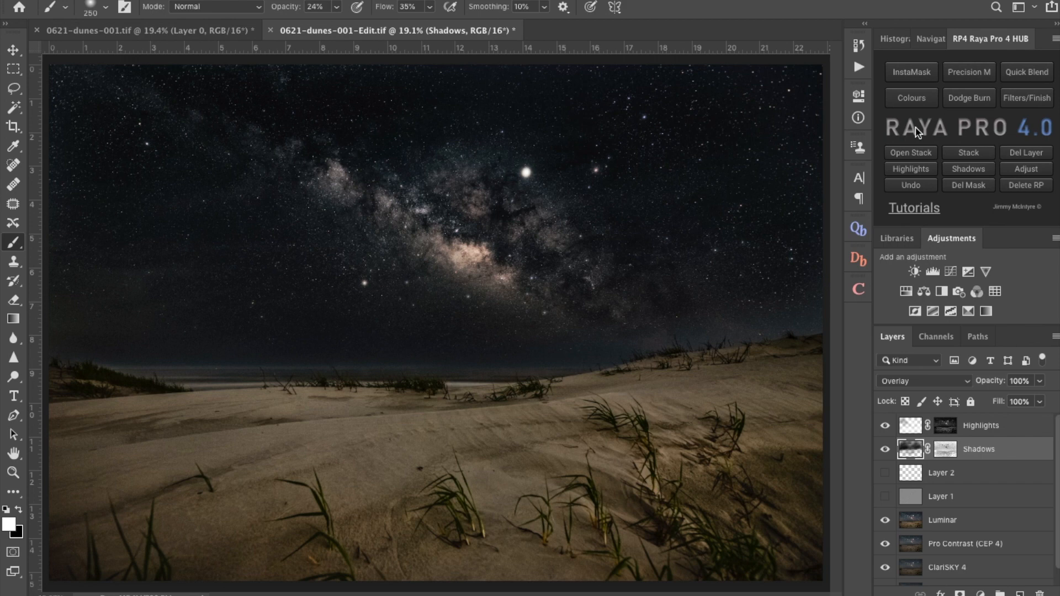
mouse_move(722, 212)
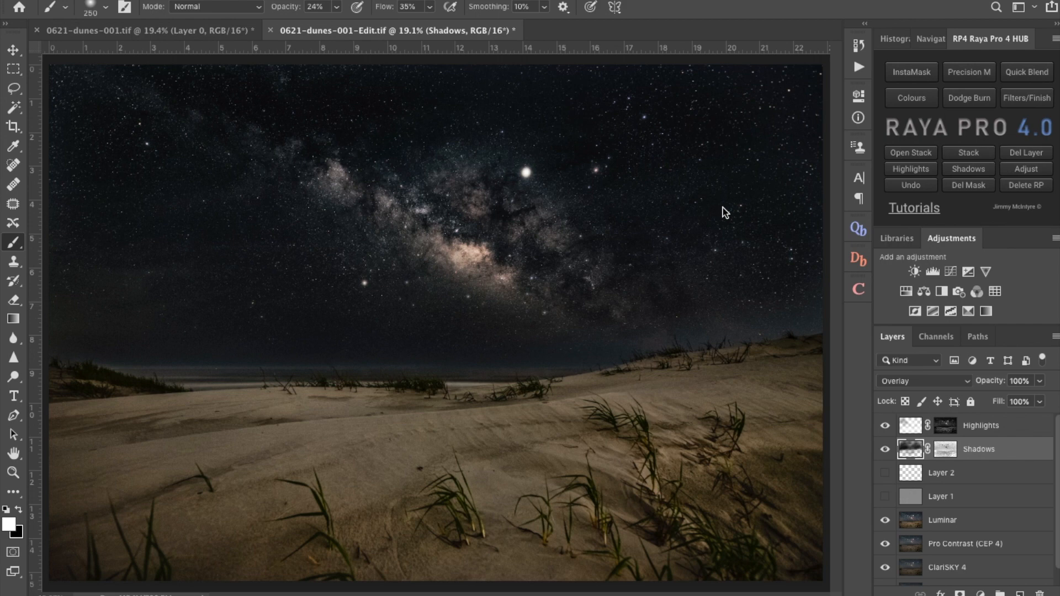
mouse_move(234, 474)
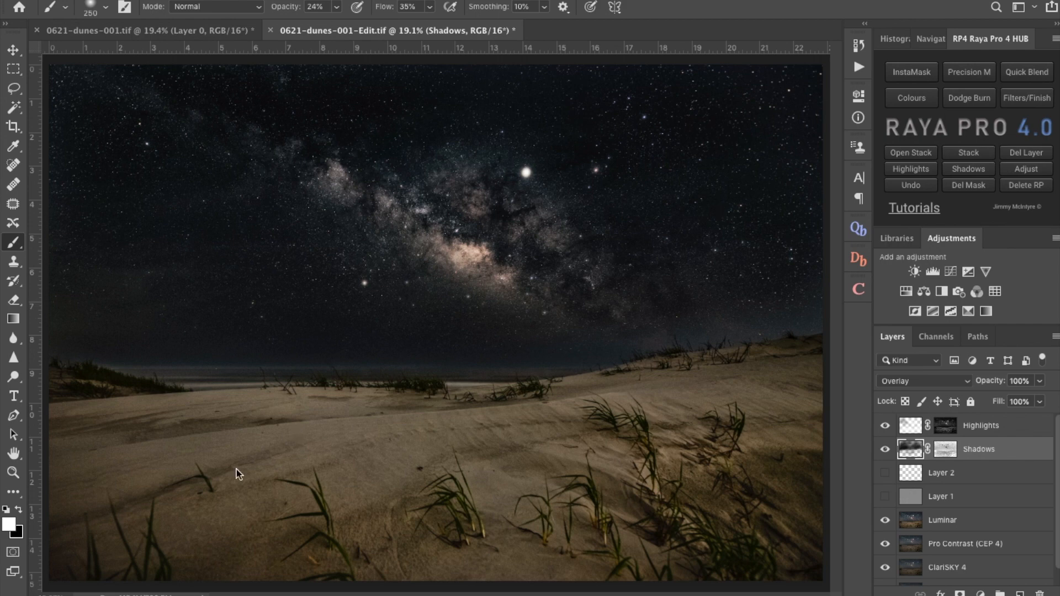